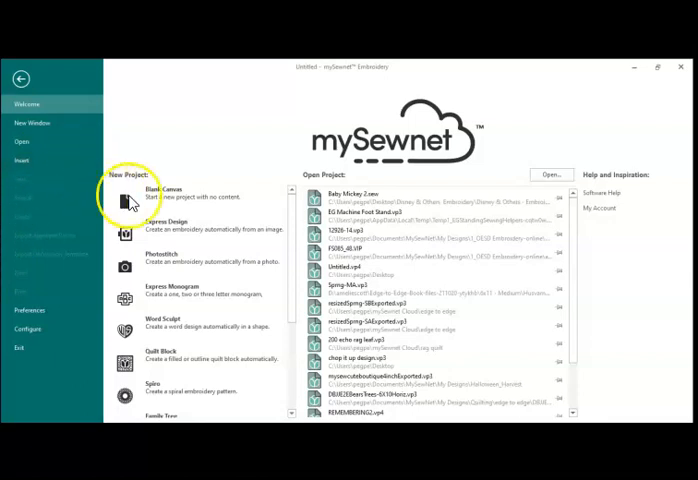
mouse_move(163, 202)
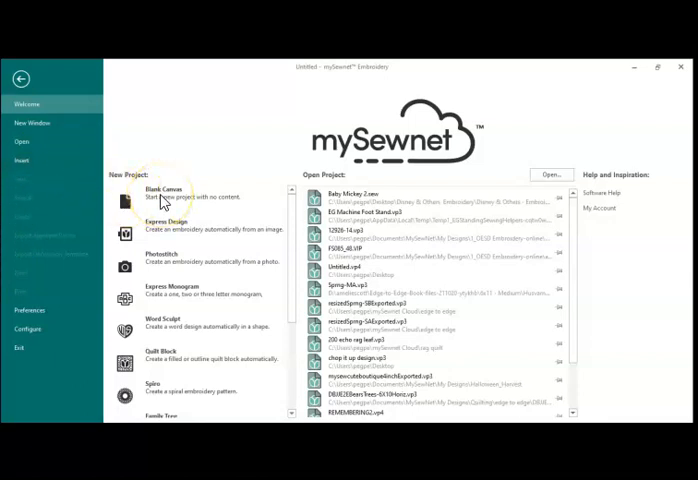
Start a Blank Canvas project, showing the 120 x 120 mm Designer Splendid Square Hoop.
click(158, 192)
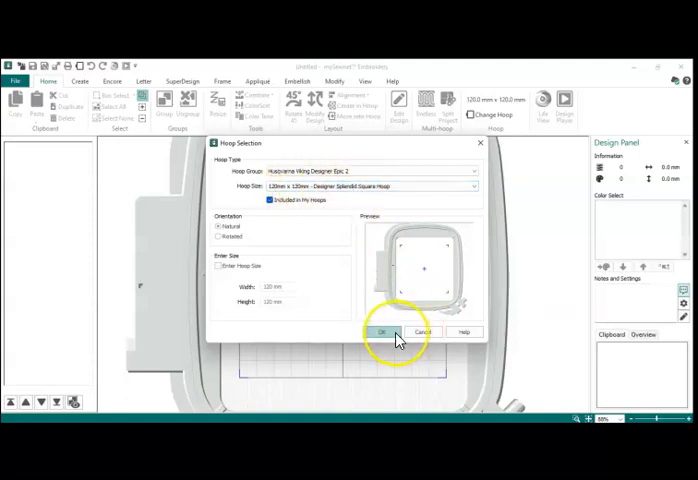
Accept the square hoop, then apply a narrower custom hoop width.
click(381, 332)
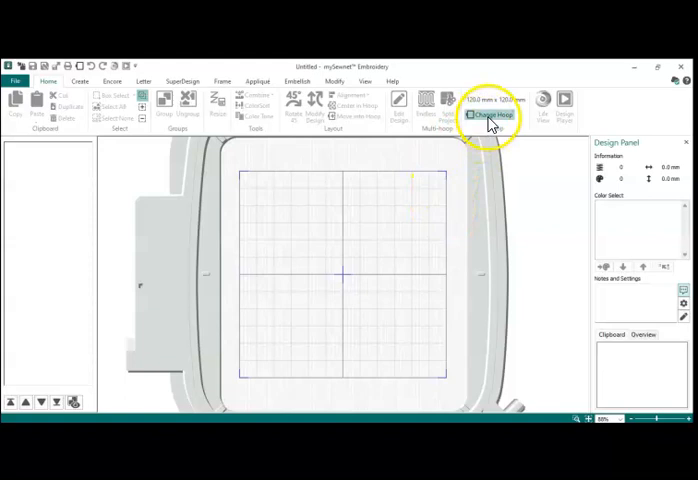
click(494, 114)
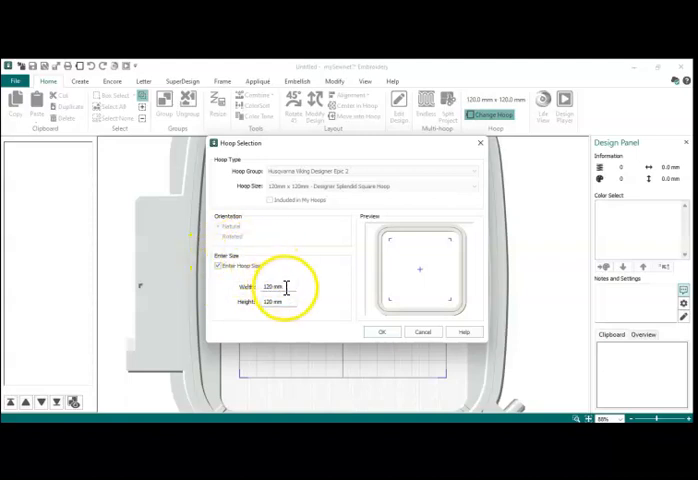
triple_click(275, 287)
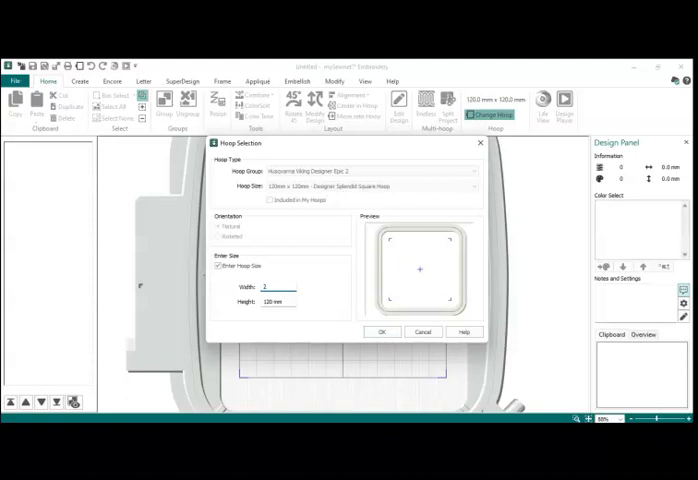
text(25)
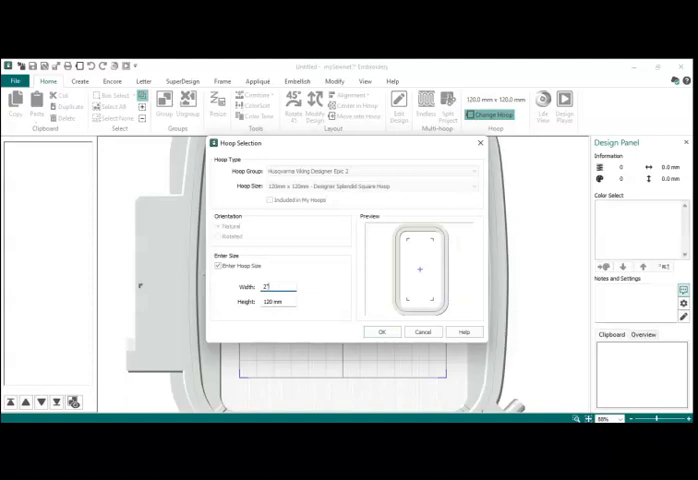
click(382, 331)
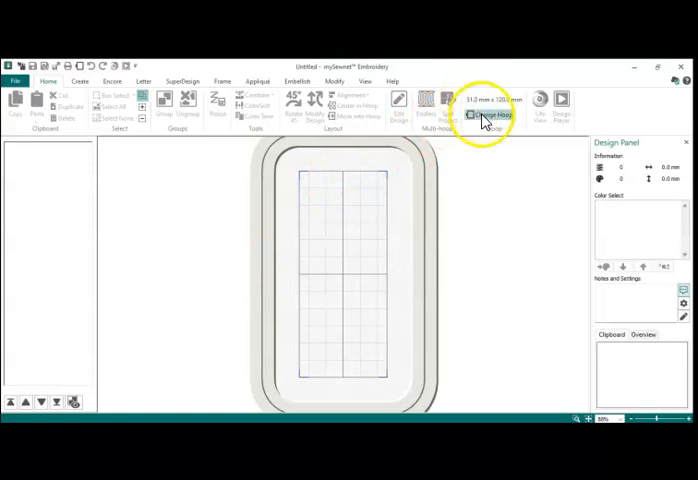
Reset the custom hoop size back to 120 x 120 mm.
click(490, 115)
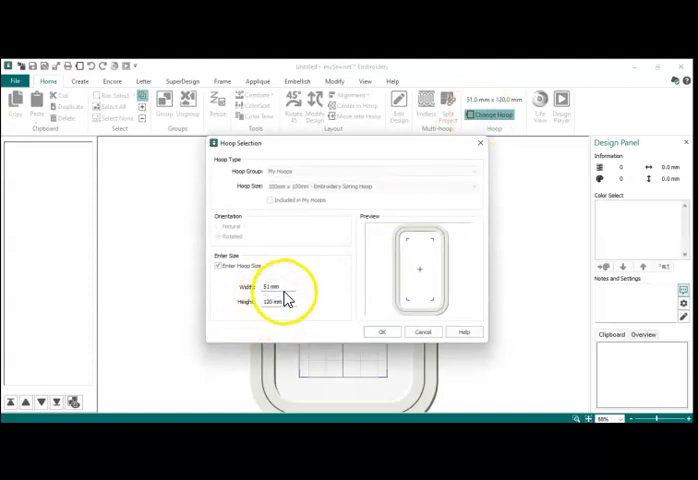
triple_click(272, 288)
text(120)
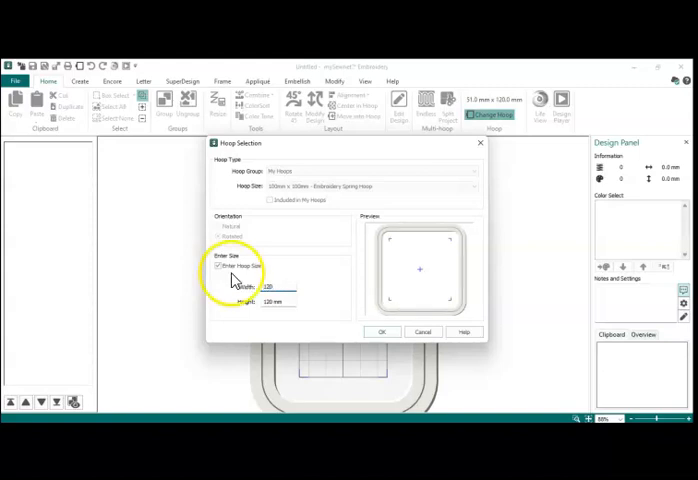
click(382, 331)
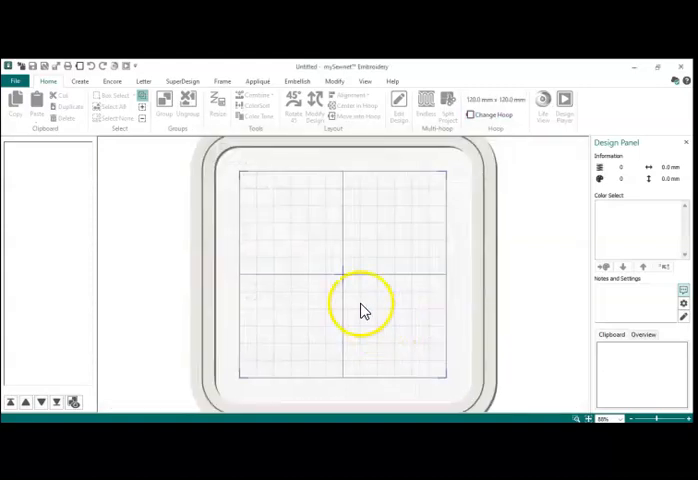
mouse_move(193, 140)
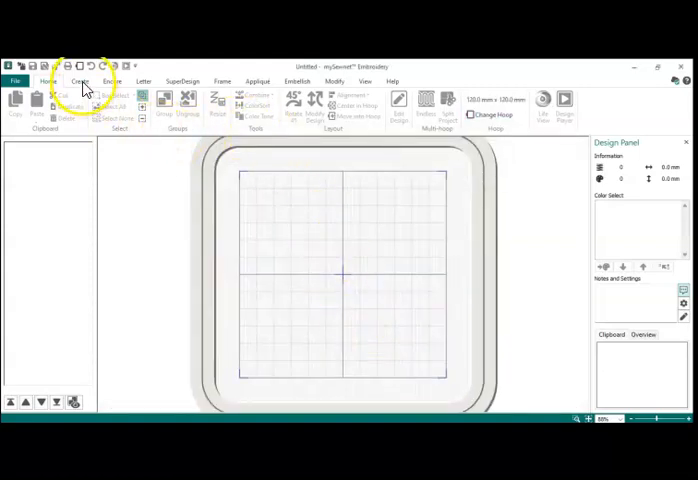
Measure a length across the hoop grid using the View options.
click(365, 81)
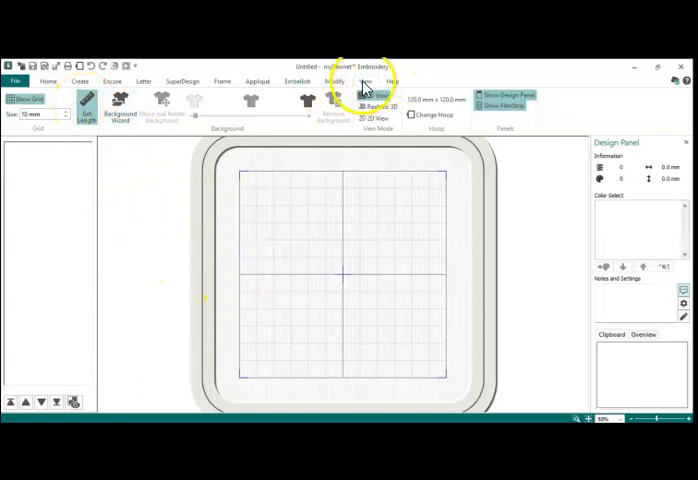
mouse_move(85, 107)
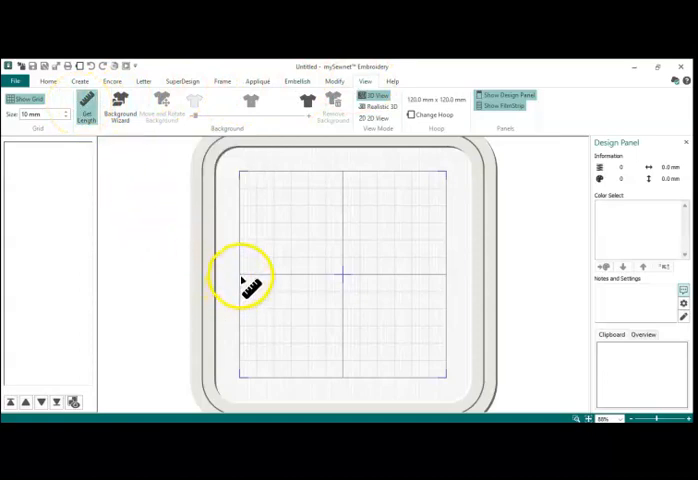
drag(240, 275, 410, 280)
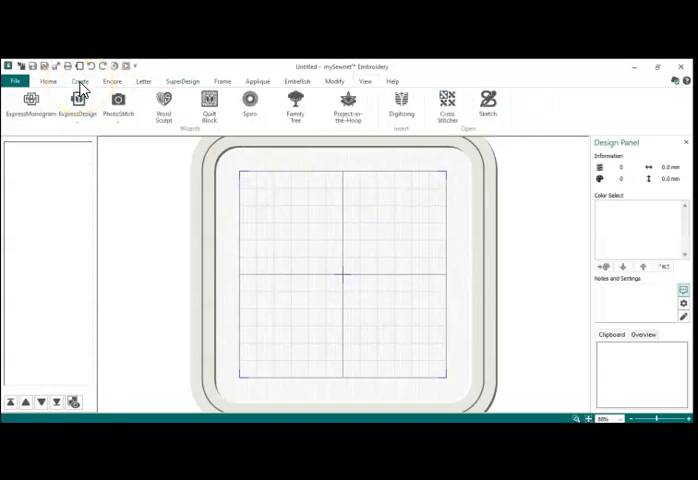
mouse_move(400, 105)
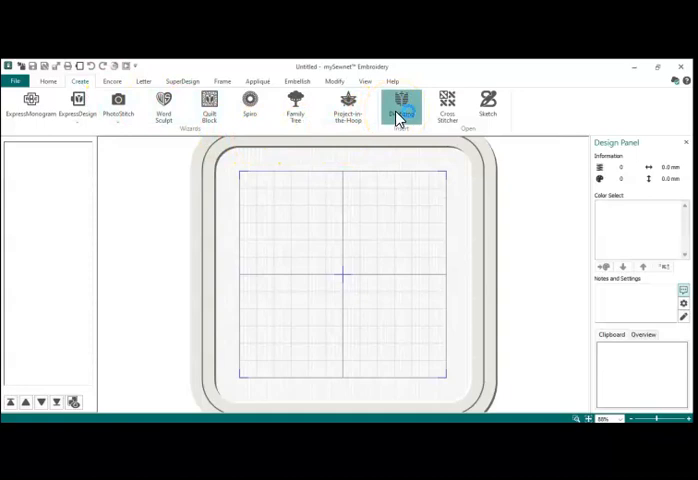
Open Digitizing and pick Load or Create a Background Picture in the ExpressDesign Wizard.
click(402, 105)
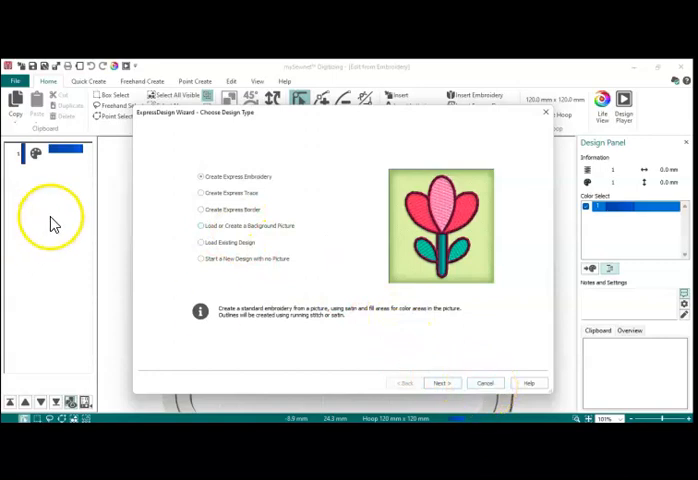
click(201, 225)
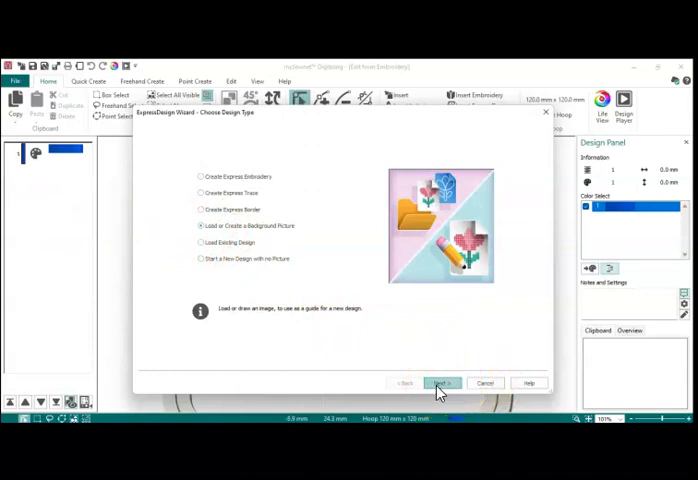
Load the Florida outline picture and advance past cropping to Design Size.
click(441, 383)
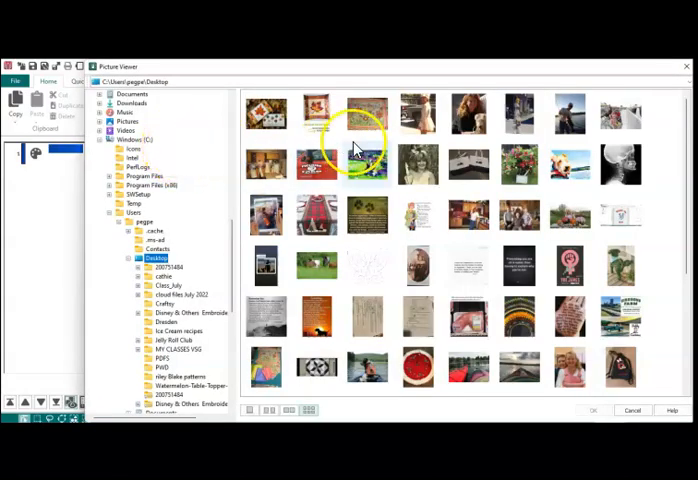
mouse_move(680, 245)
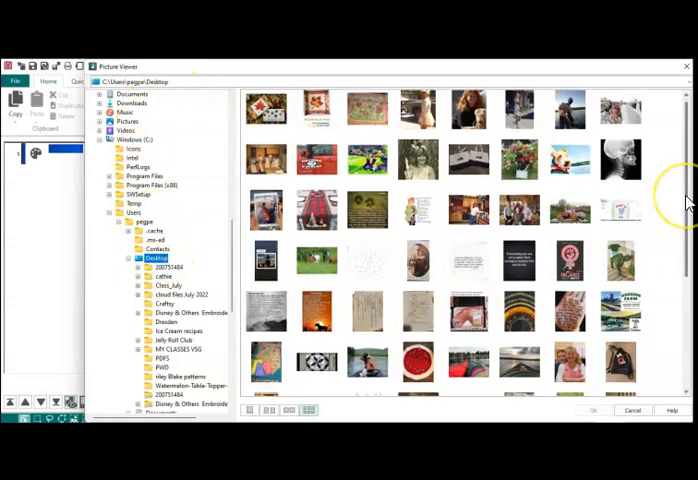
scroll(down, 3)
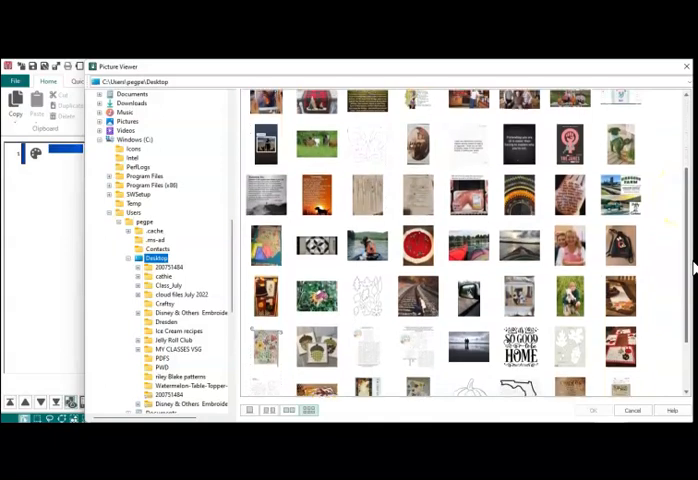
scroll(down, 3)
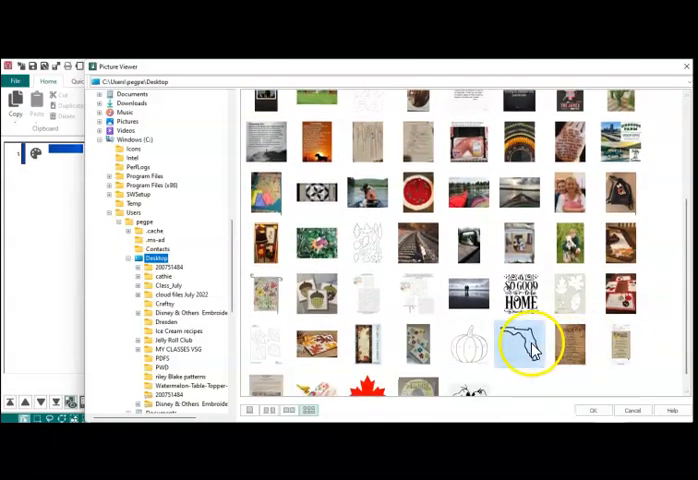
double_click(533, 345)
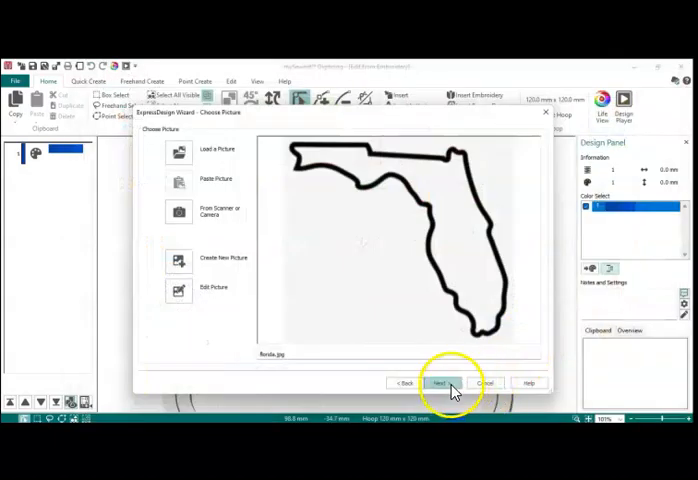
click(440, 383)
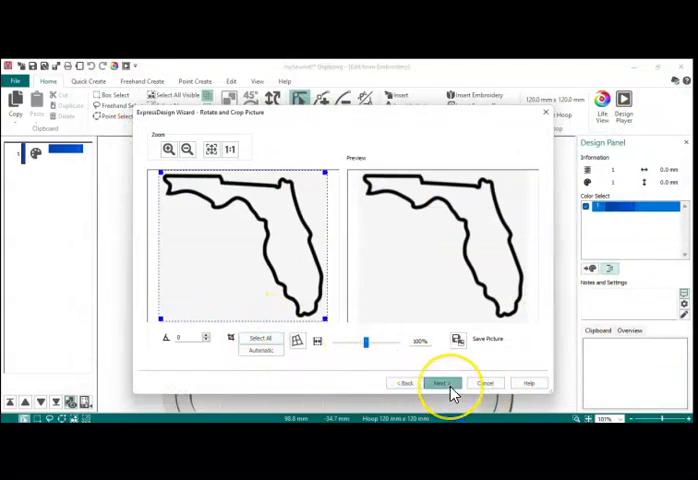
click(441, 383)
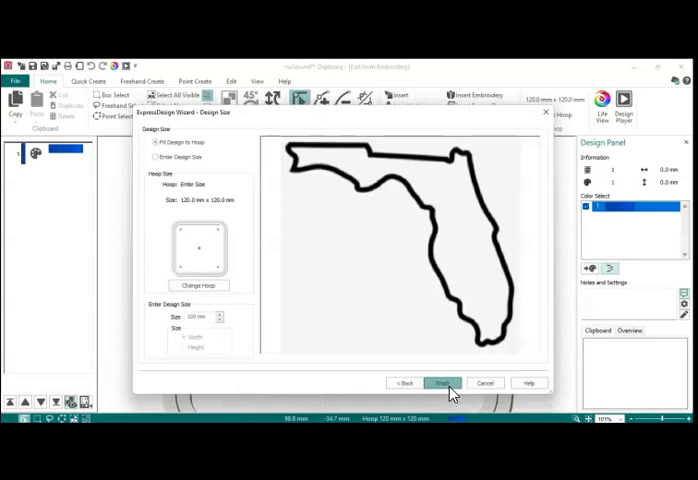
Fit the Florida outline to the hoop and choose Triple Stitch and Pattern Fill.
click(442, 383)
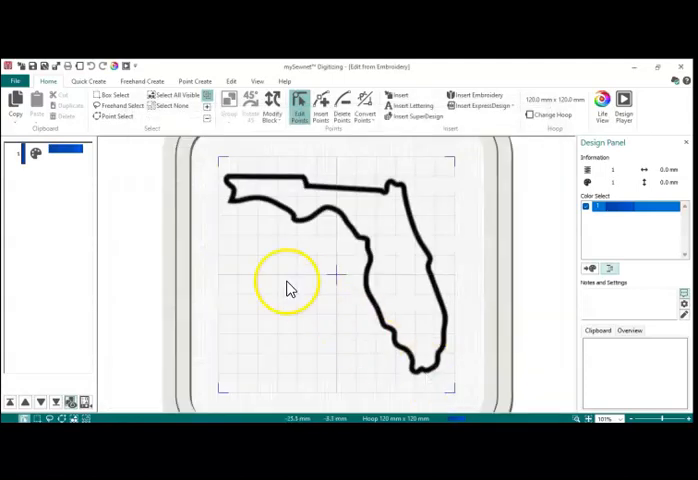
mouse_move(225, 305)
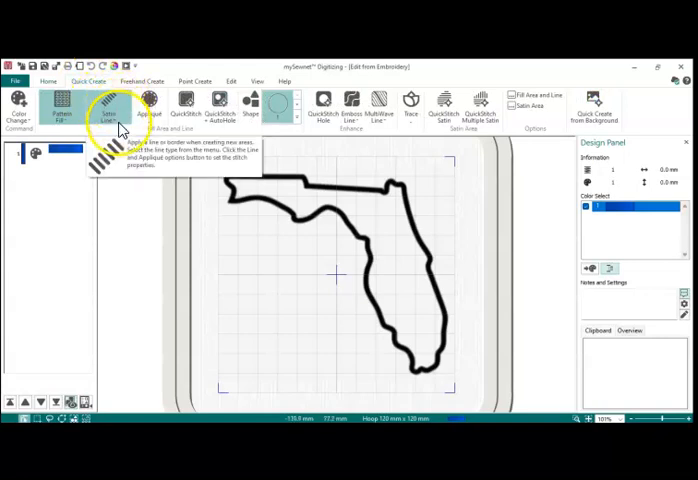
click(110, 110)
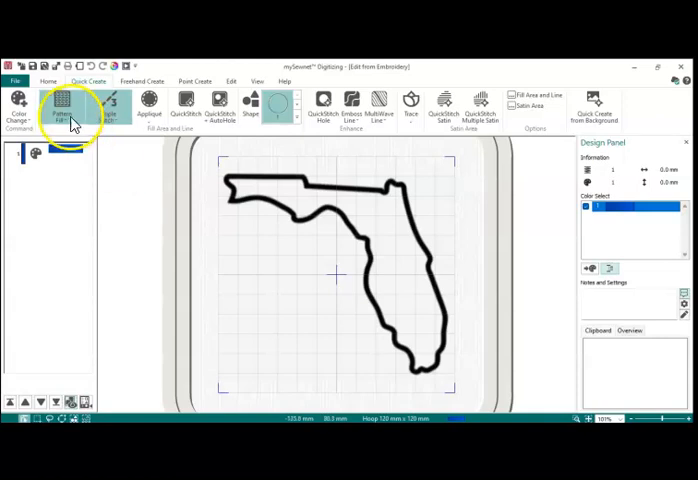
mouse_move(63, 103)
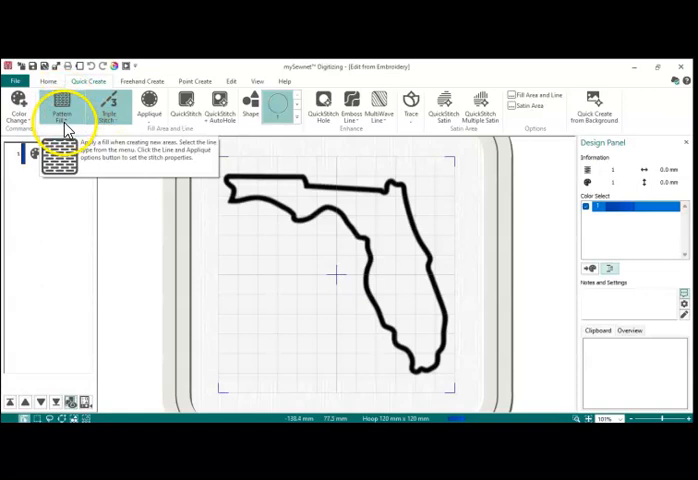
click(62, 107)
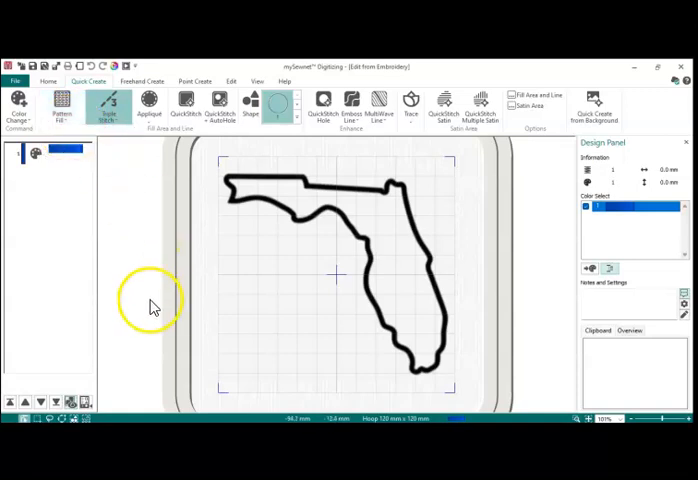
mouse_move(145, 320)
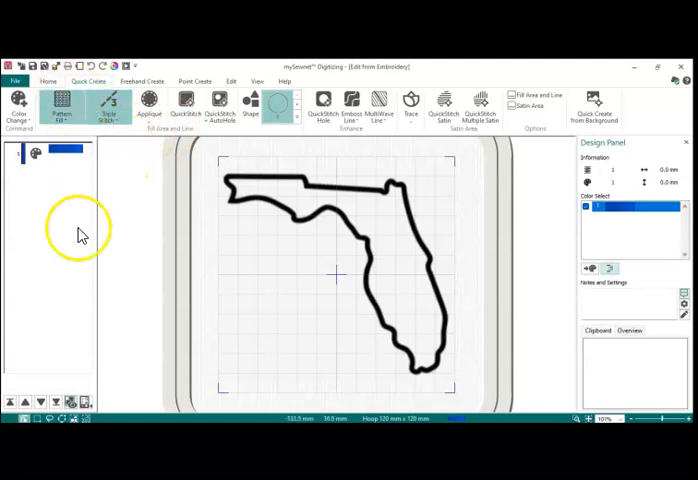
click(62, 100)
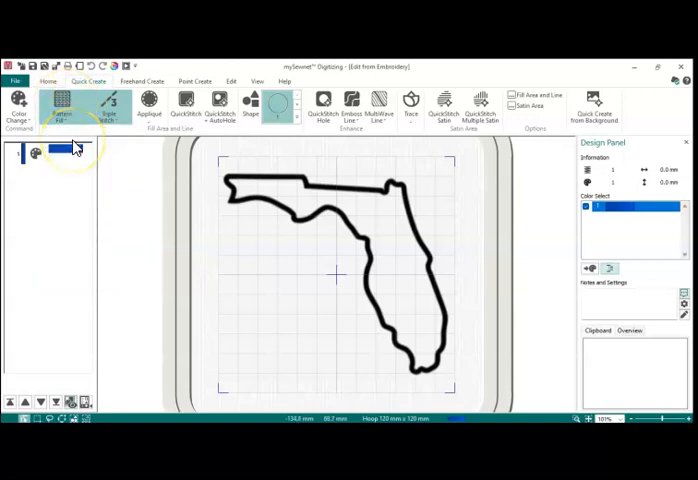
mouse_move(130, 235)
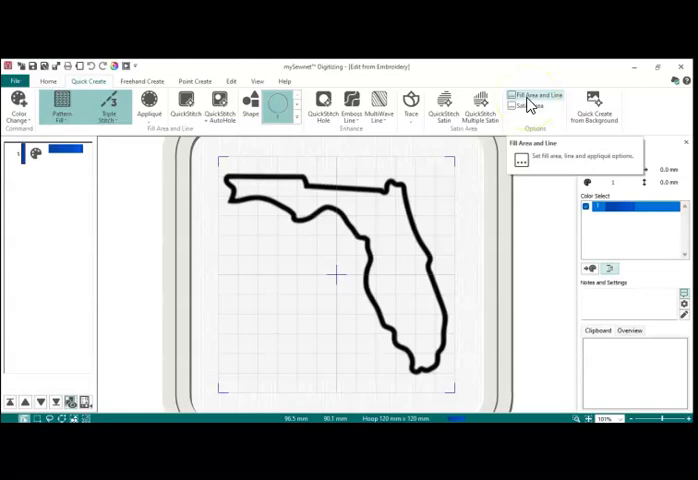
Pick a wavy pattern from the Fill Area and Line pattern gallery.
click(538, 95)
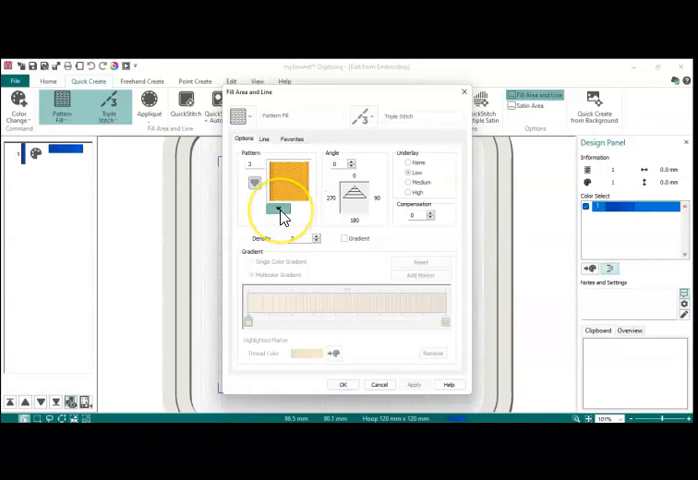
click(278, 207)
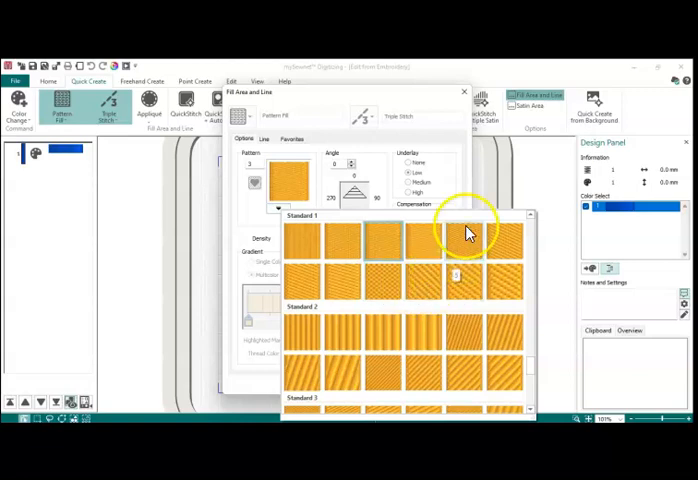
scroll(down, 3)
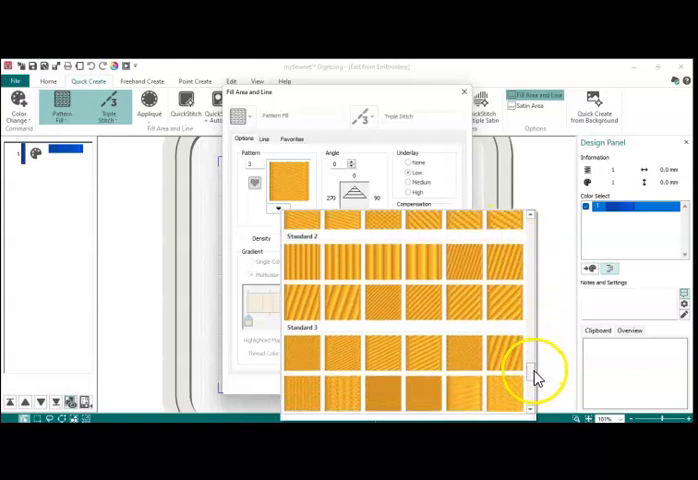
scroll(down, 3)
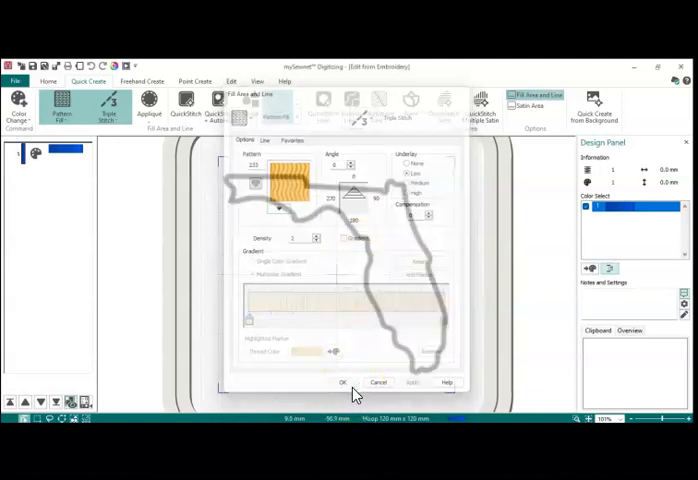
QuickStitch a blue wavy pattern fill inside Florida and check it in Life View.
click(340, 382)
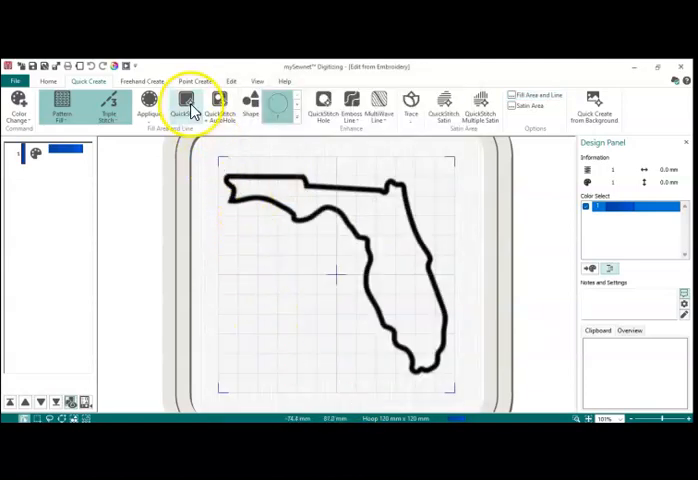
mouse_move(186, 103)
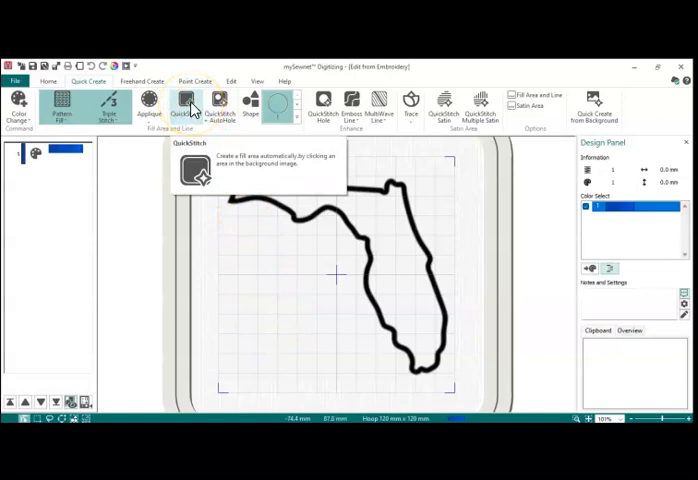
click(185, 105)
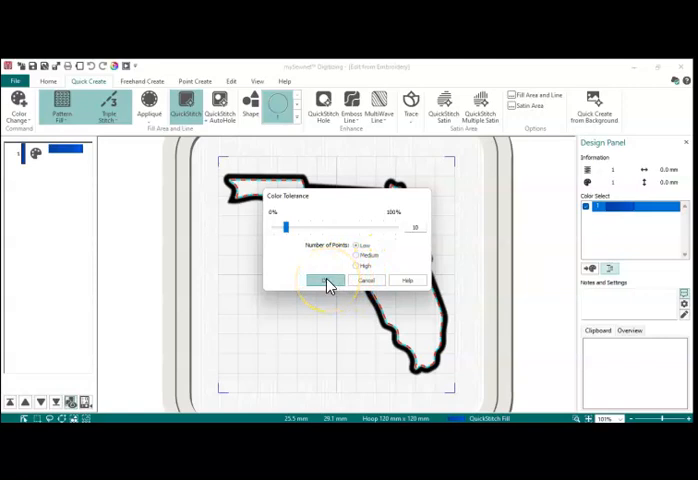
click(322, 280)
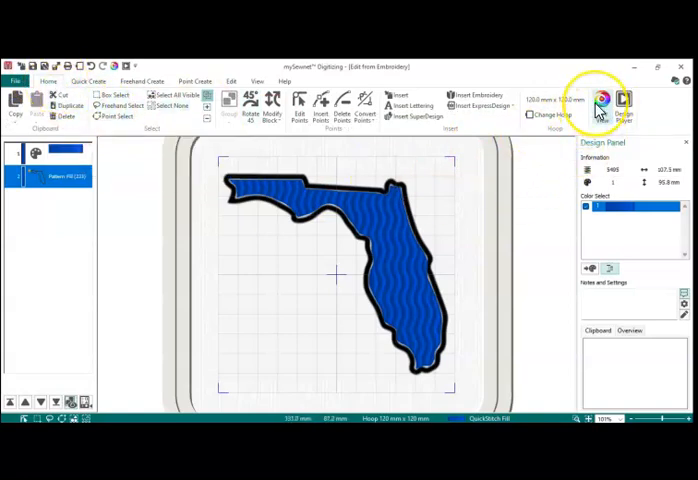
click(622, 98)
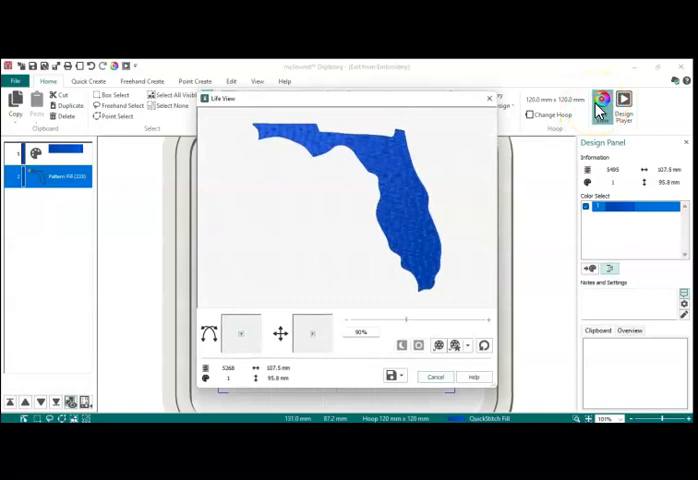
click(489, 98)
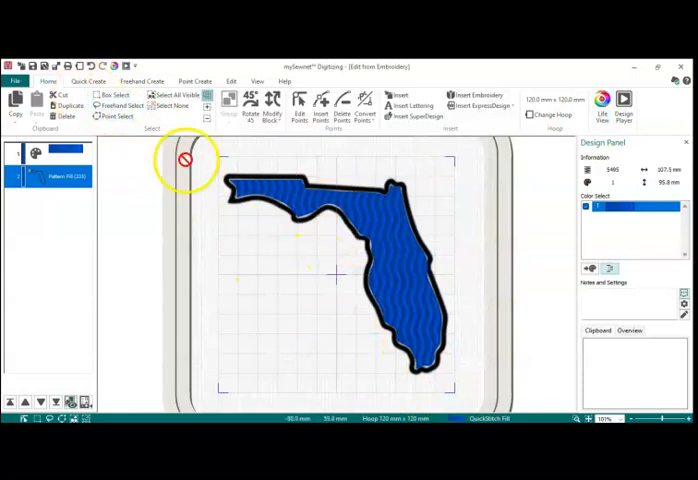
Change the Pattern Fill object's border to Satin Line in its Properties.
right_click(60, 176)
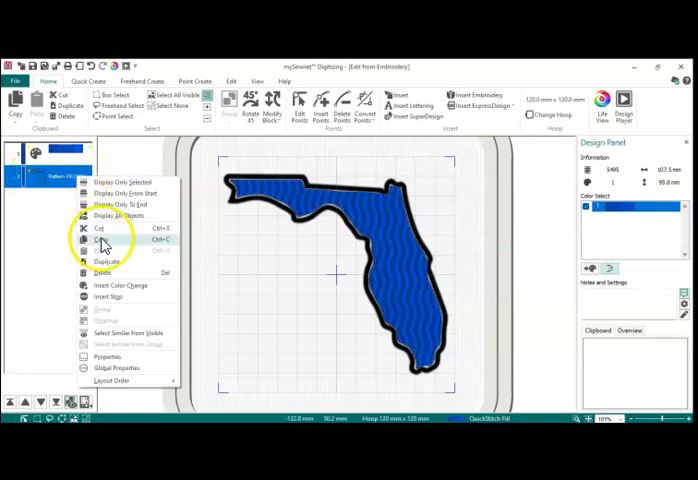
click(106, 355)
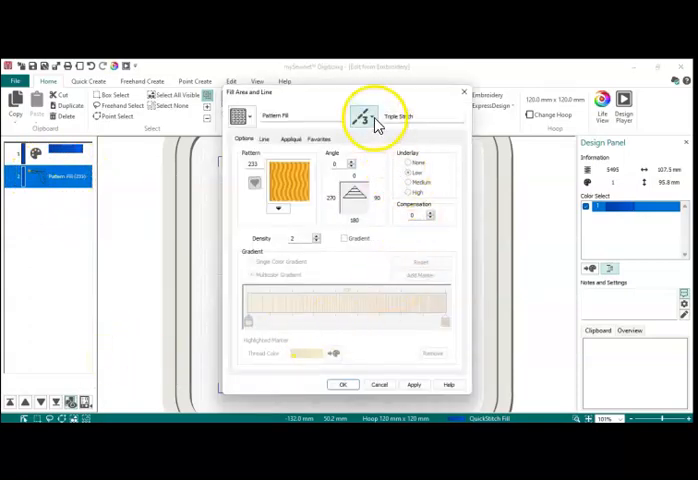
click(383, 116)
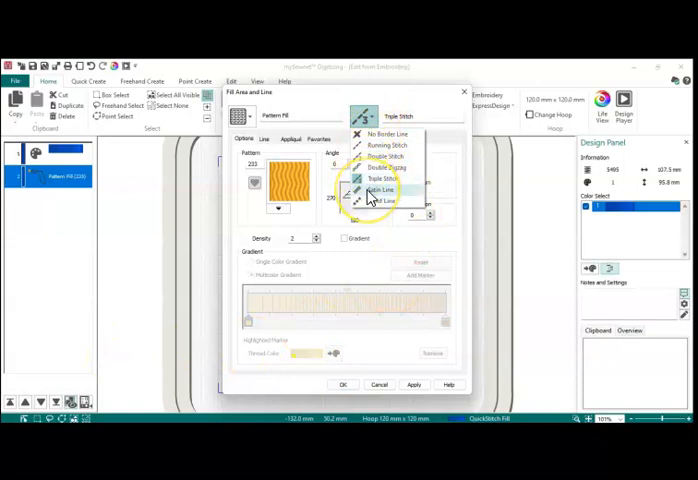
click(380, 190)
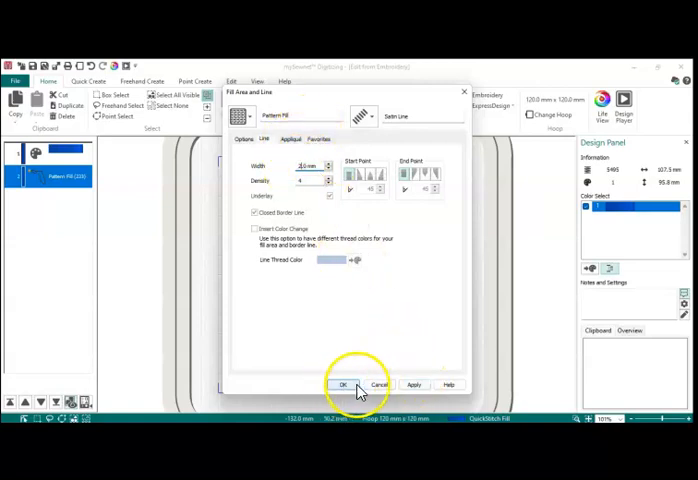
click(343, 385)
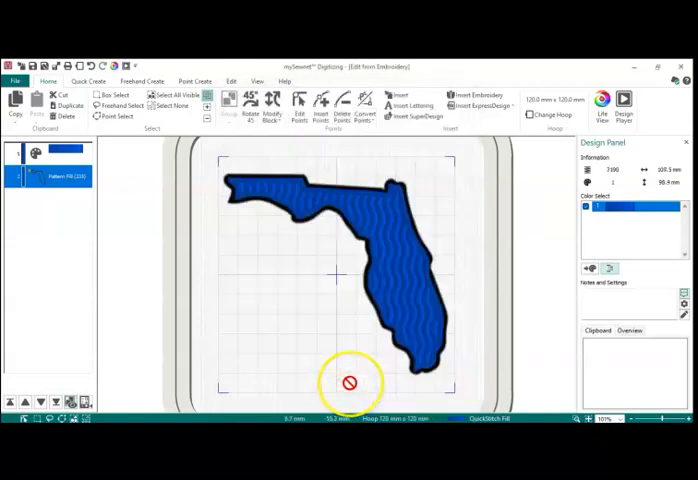
mouse_move(537, 255)
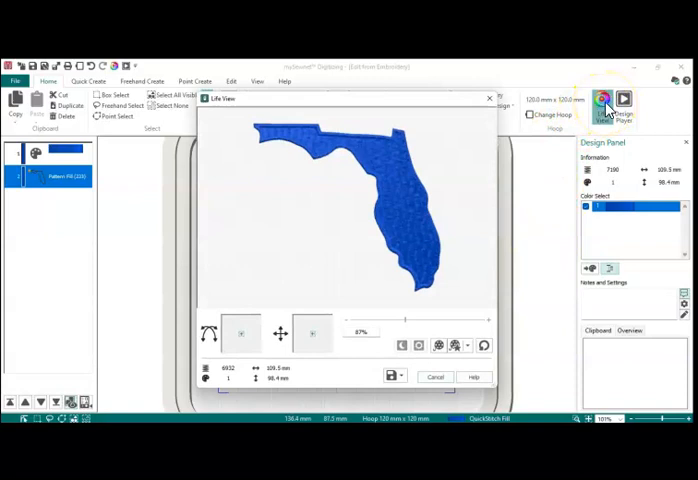
mouse_move(632, 112)
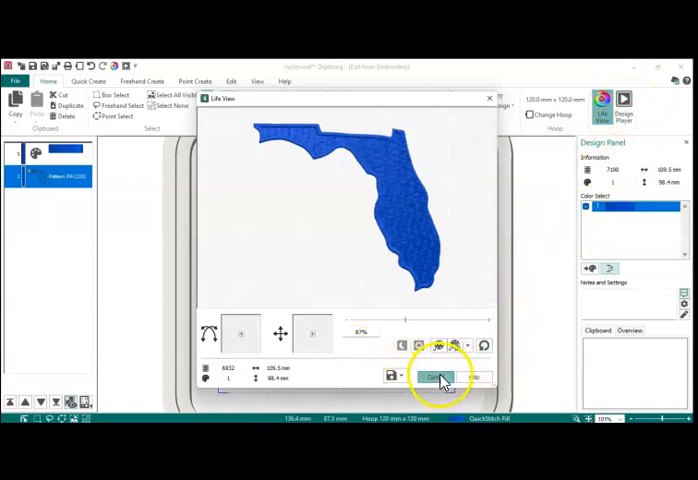
click(436, 377)
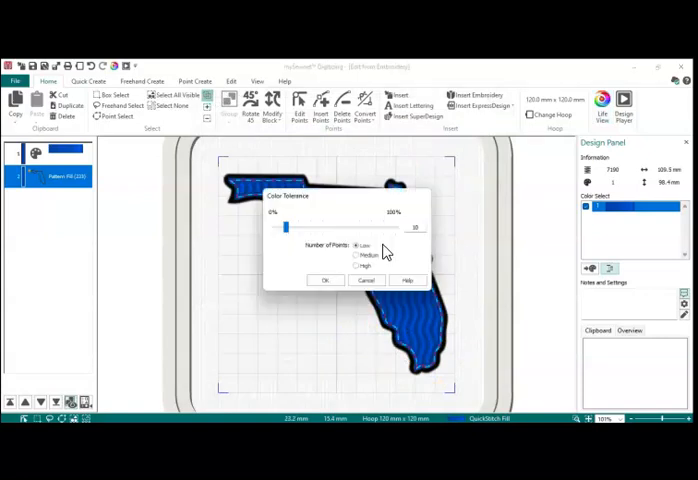
Cancel the Color Tolerance dialog and set a new pattern angle in Florida's fill.
click(325, 280)
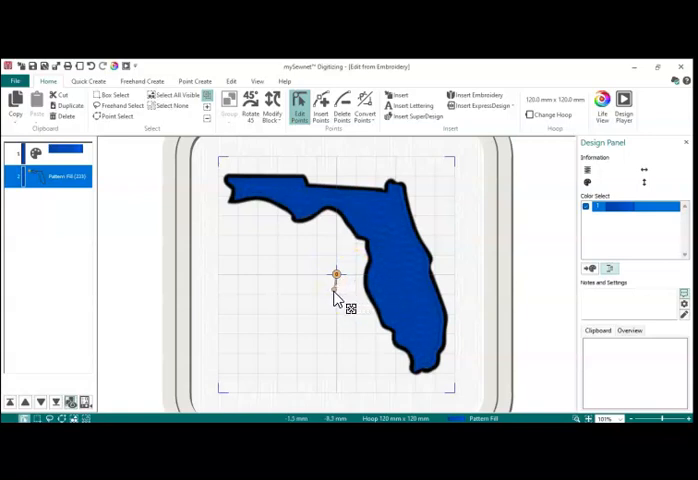
mouse_move(350, 297)
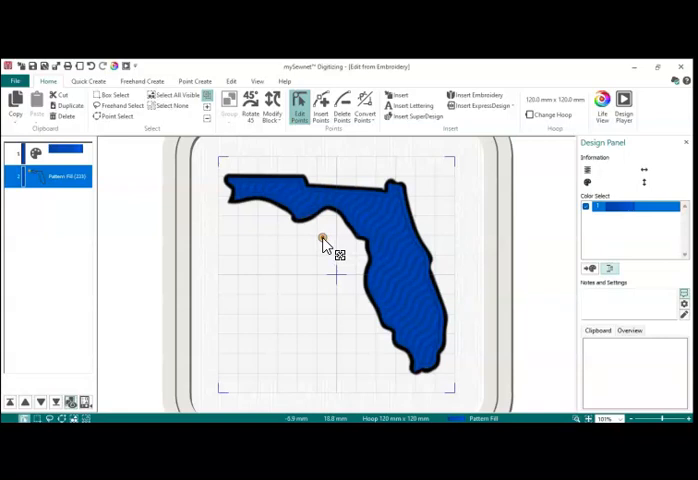
click(298, 104)
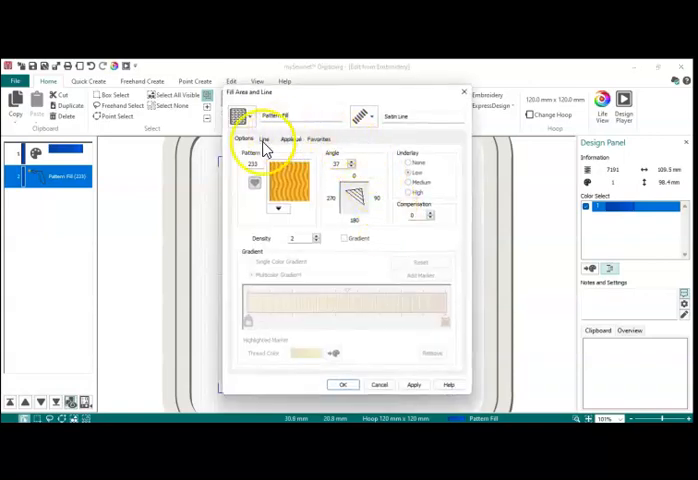
mouse_move(520, 200)
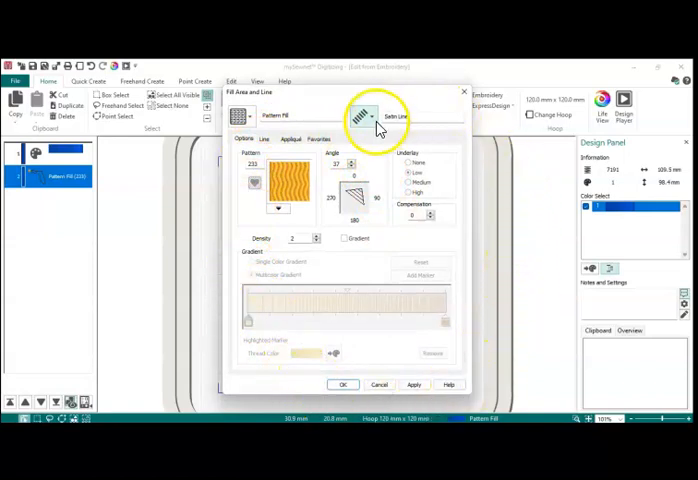
Turn on a multicolour gradient for the pattern fill, giving the end marker a red thread.
click(263, 139)
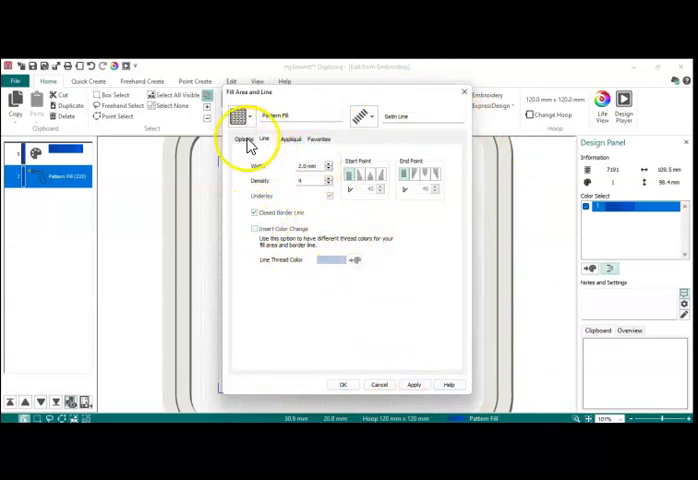
click(243, 139)
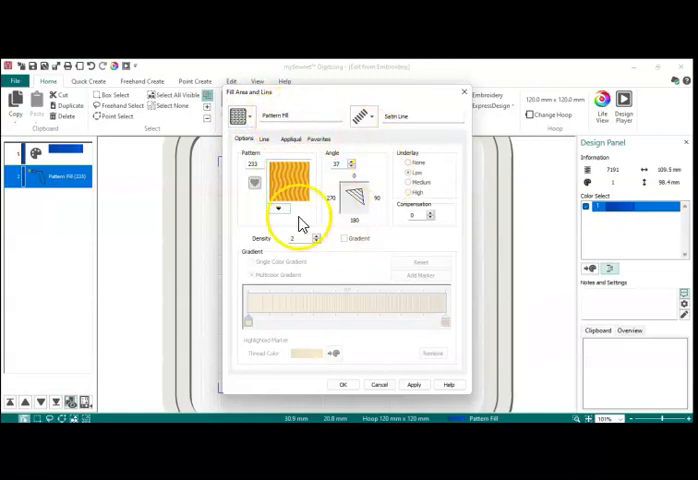
mouse_move(350, 245)
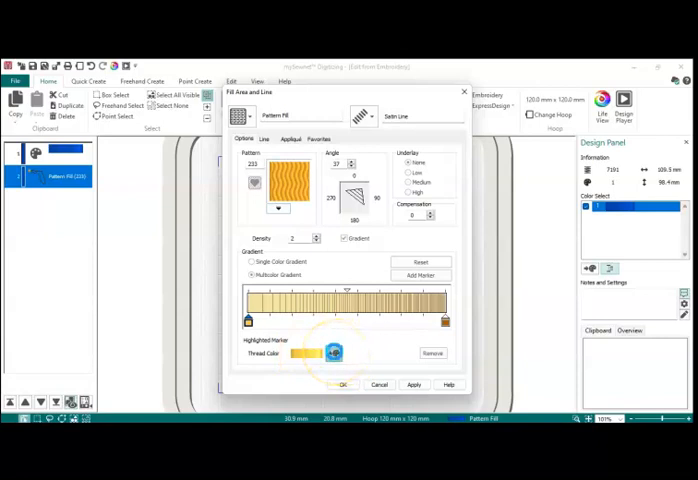
click(300, 352)
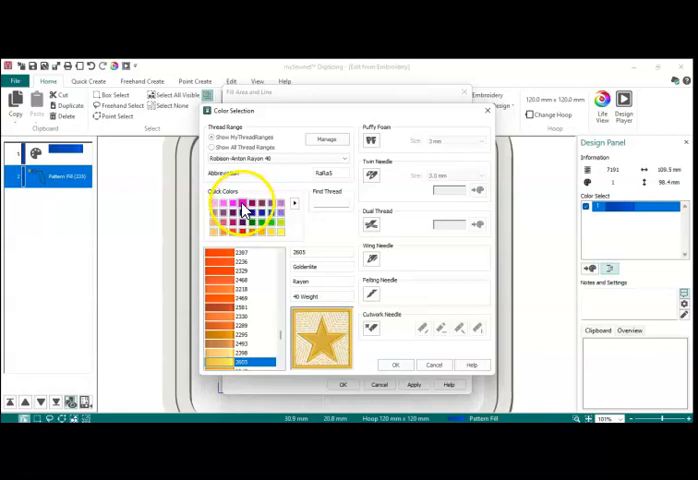
click(273, 210)
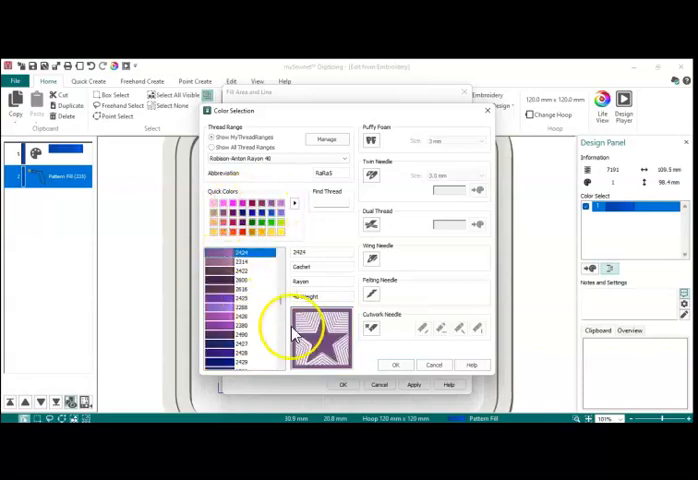
click(230, 297)
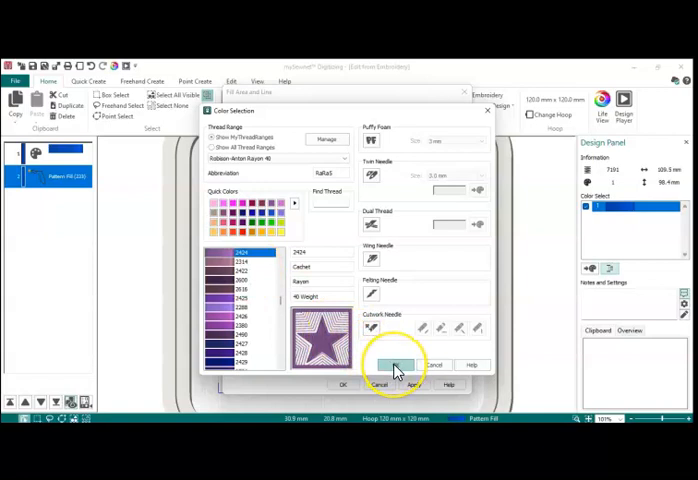
click(393, 364)
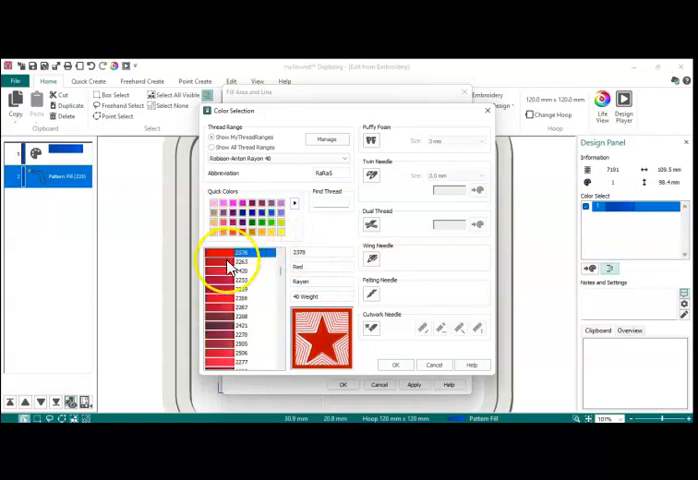
click(240, 260)
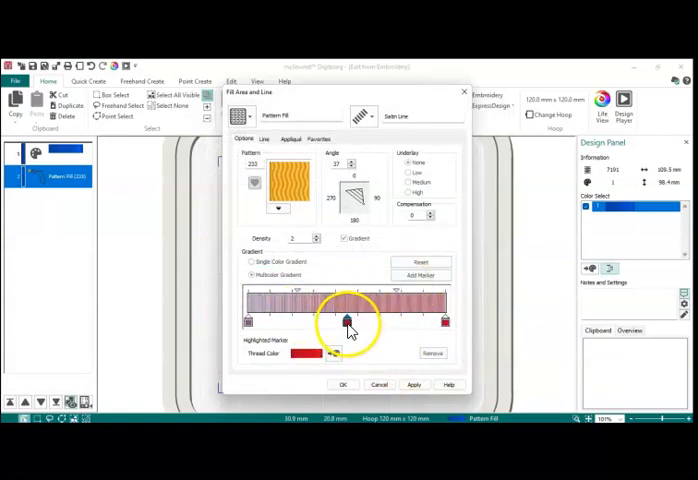
Move the blue marker toward the left of the gradient and add another marker.
drag(347, 320, 280, 320)
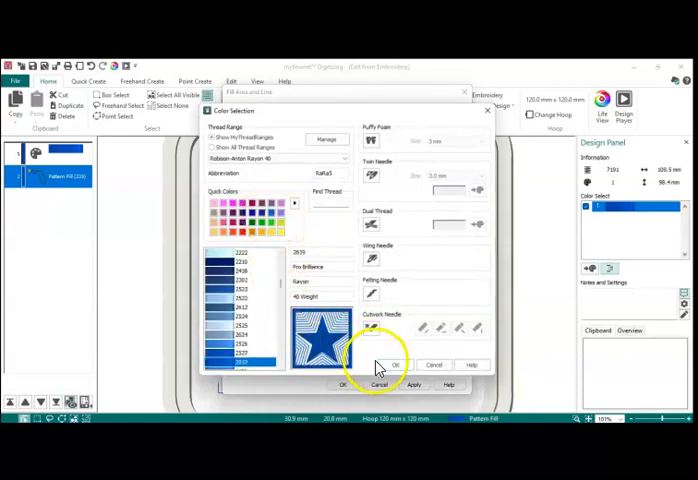
click(395, 364)
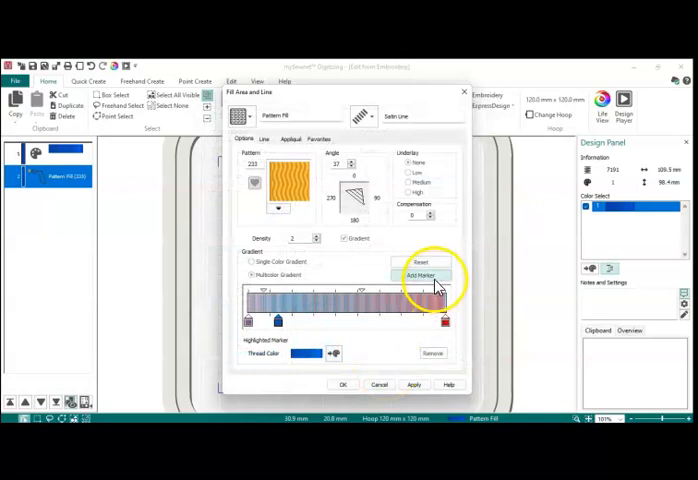
click(422, 275)
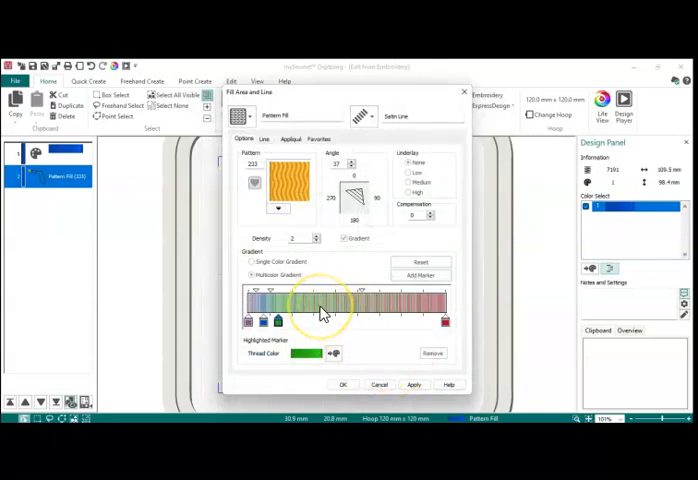
mouse_move(335, 340)
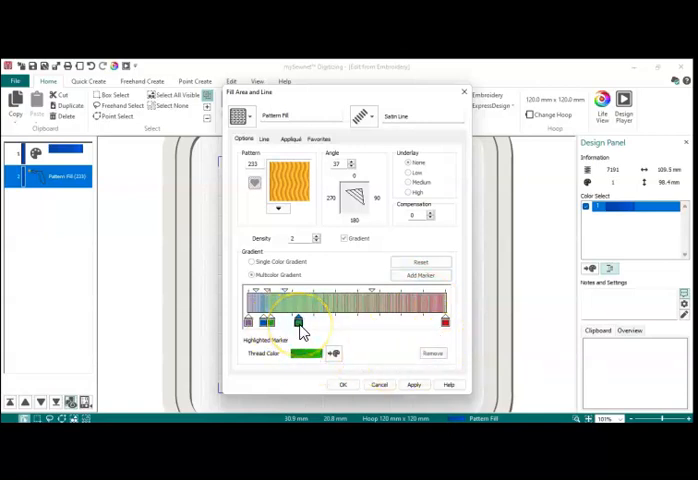
Set the remaining markers to green and yellow threads and reposition markers along the gradient bar.
click(311, 353)
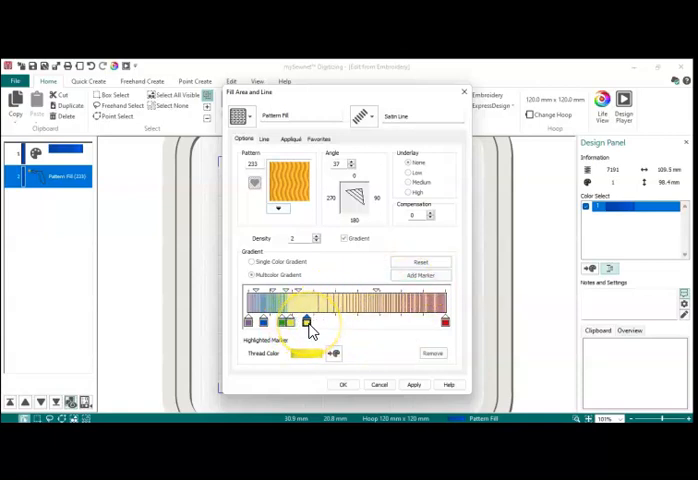
click(330, 353)
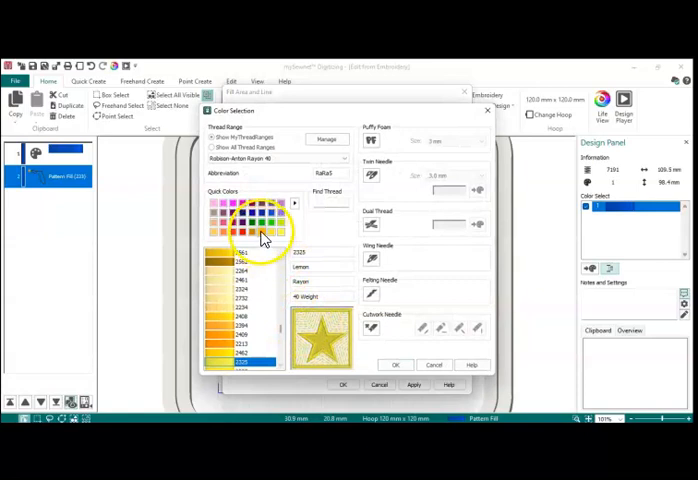
click(395, 364)
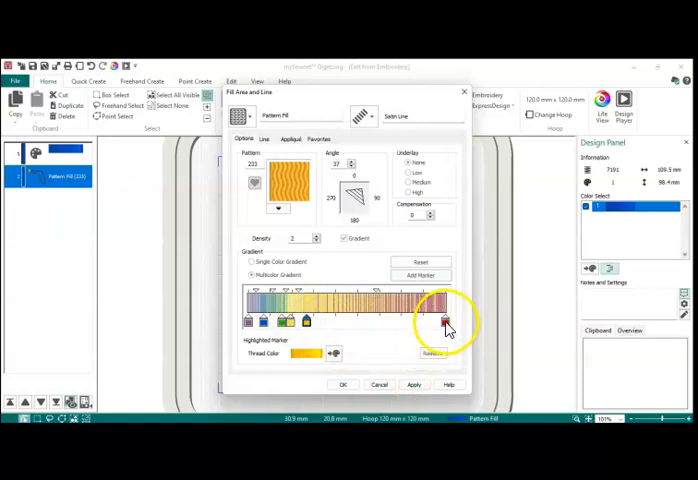
click(442, 320)
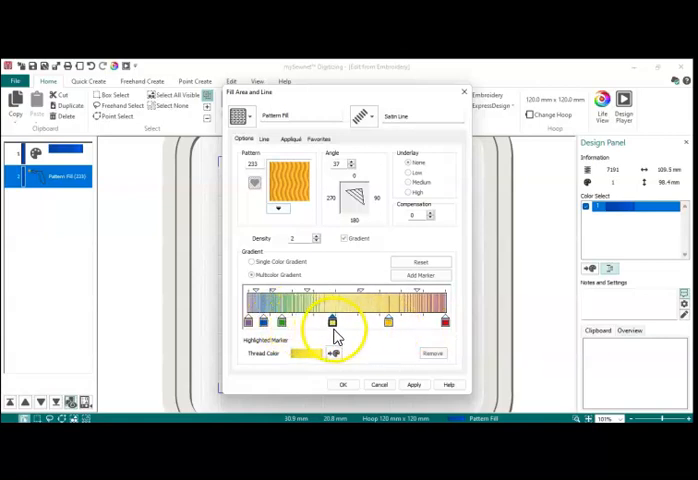
drag(332, 320, 310, 320)
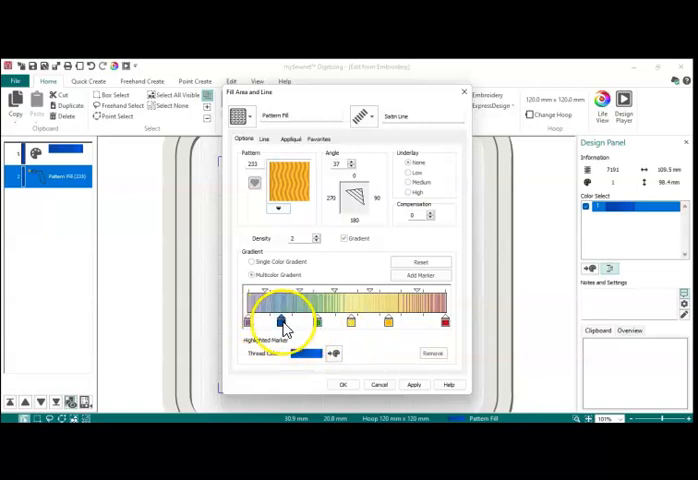
drag(285, 323, 322, 323)
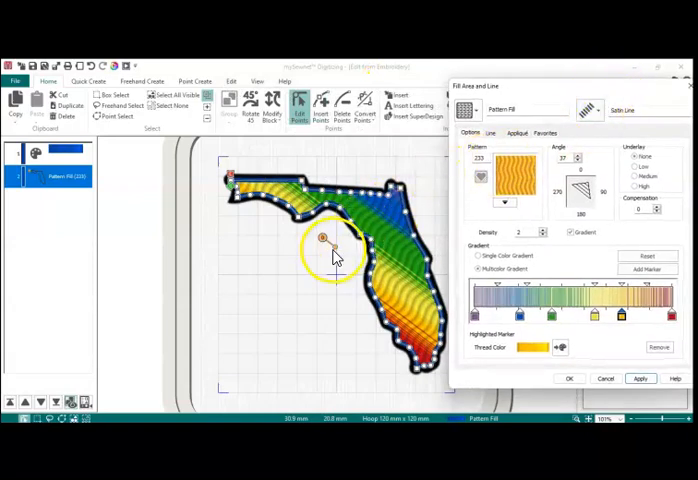
mouse_move(350, 240)
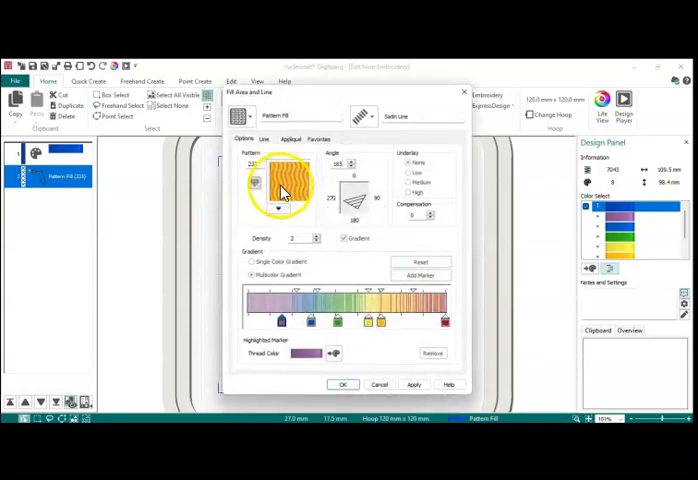
Apply a wave pattern from the Waves gallery group to Florida's fill.
click(281, 180)
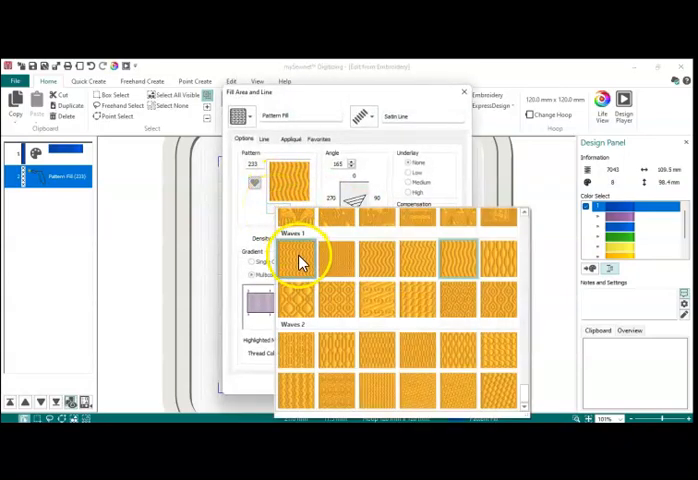
click(295, 255)
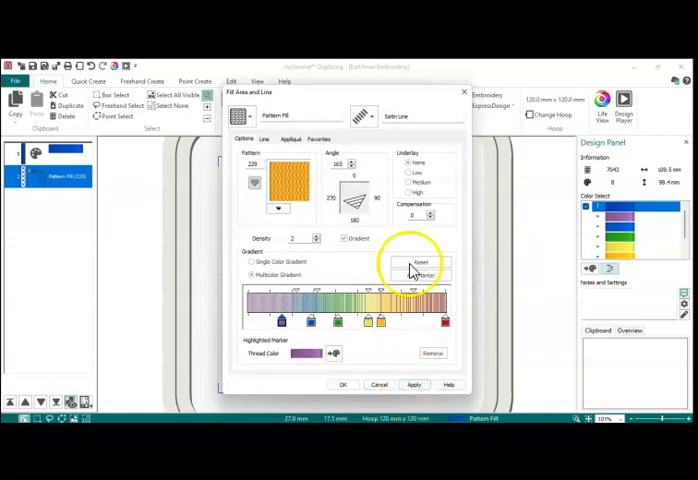
click(414, 385)
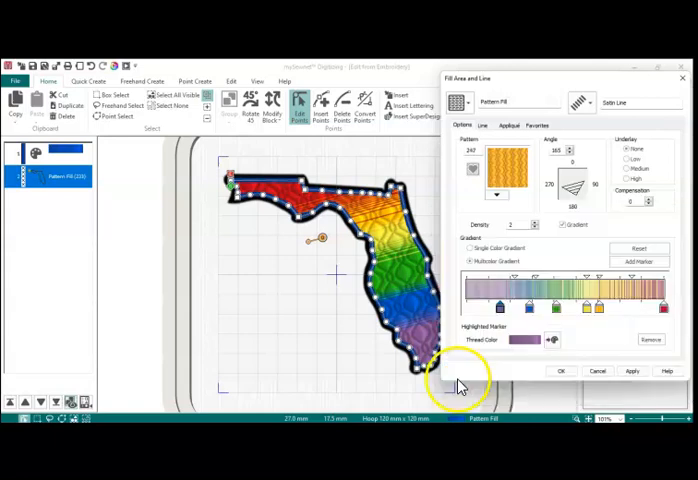
click(632, 371)
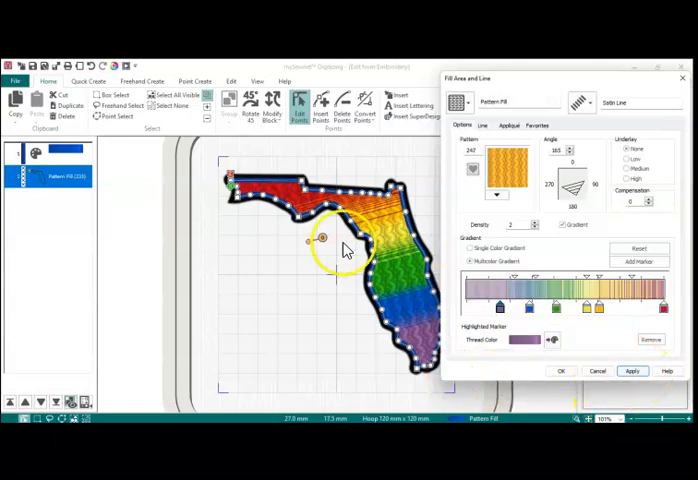
Preview a Radial fill on Florida, then restore the rainbow pattern fill.
click(458, 101)
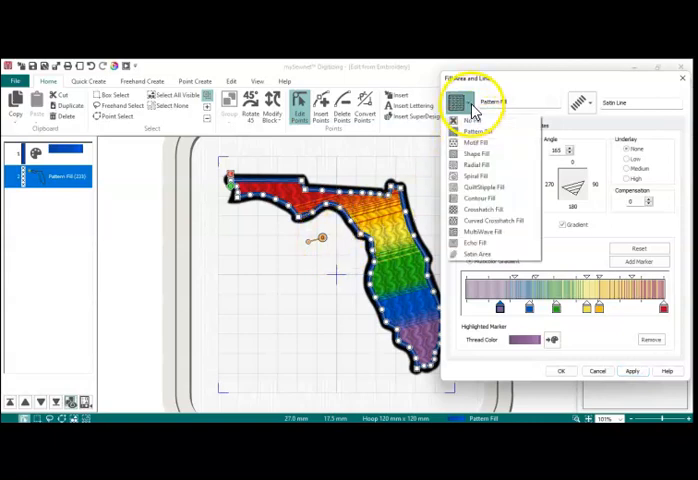
mouse_move(478, 160)
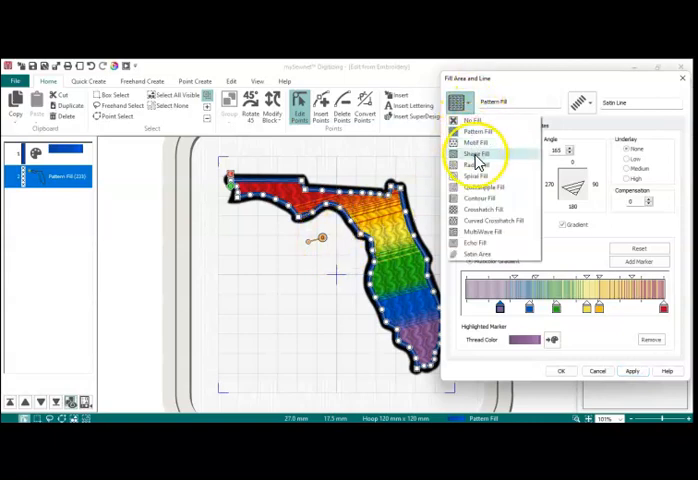
click(478, 165)
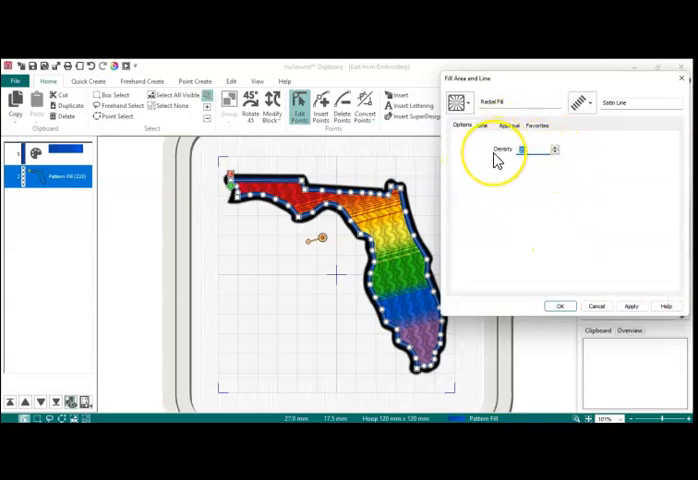
mouse_move(568, 230)
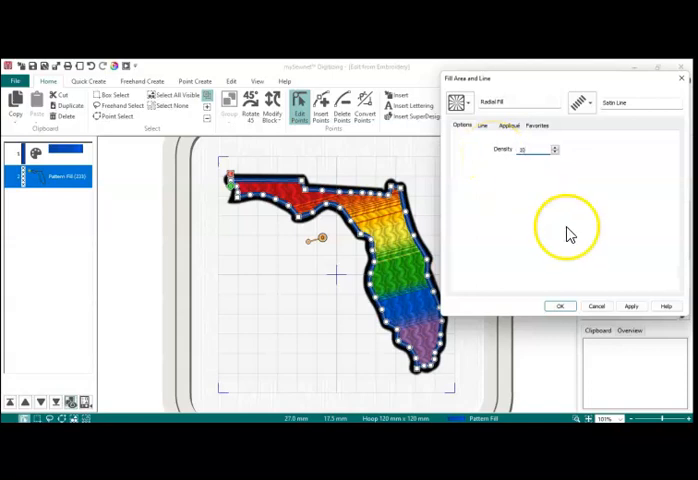
click(630, 306)
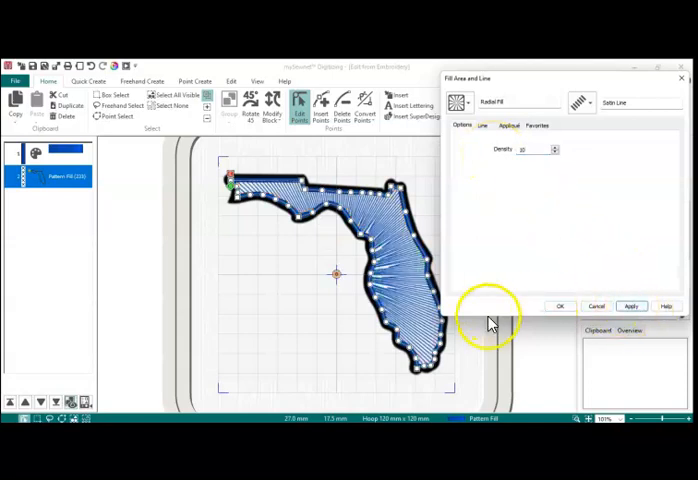
mouse_move(335, 277)
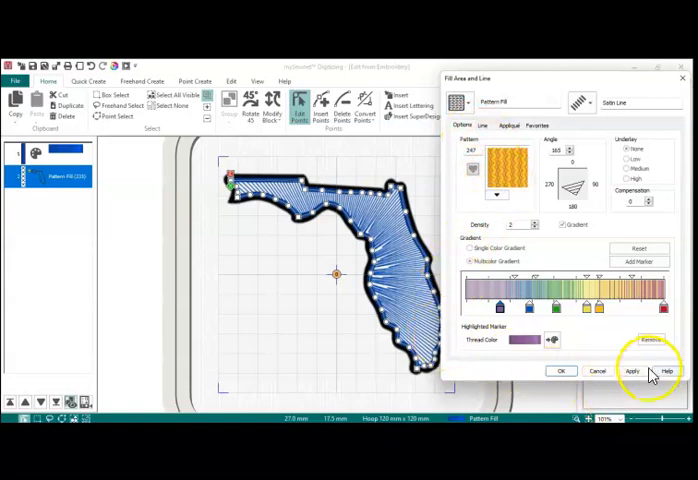
click(632, 371)
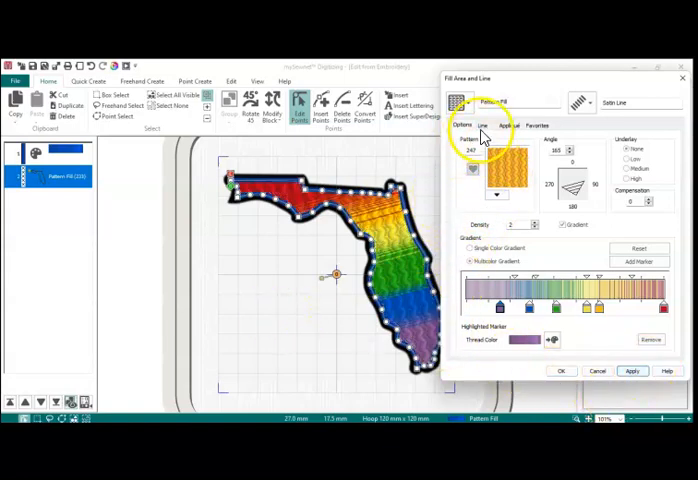
Browse the MultiWave, Echo and Motif fill types, then return to Pattern Fill.
click(462, 101)
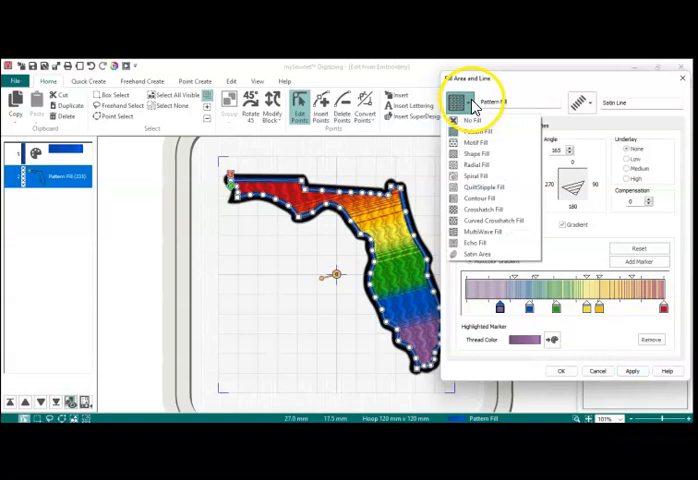
mouse_move(475, 240)
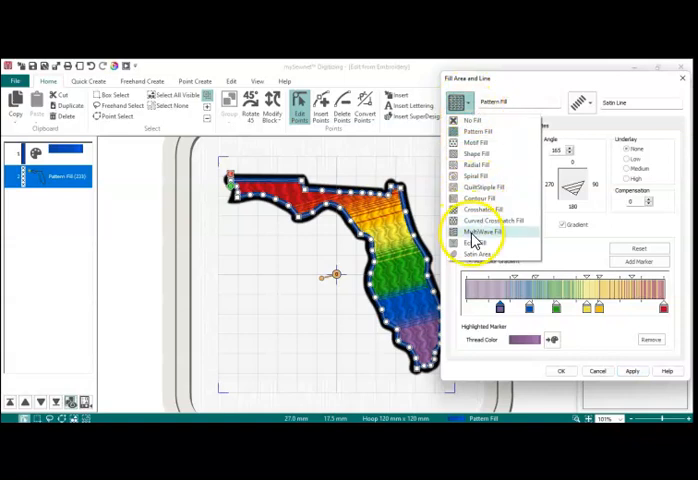
click(481, 233)
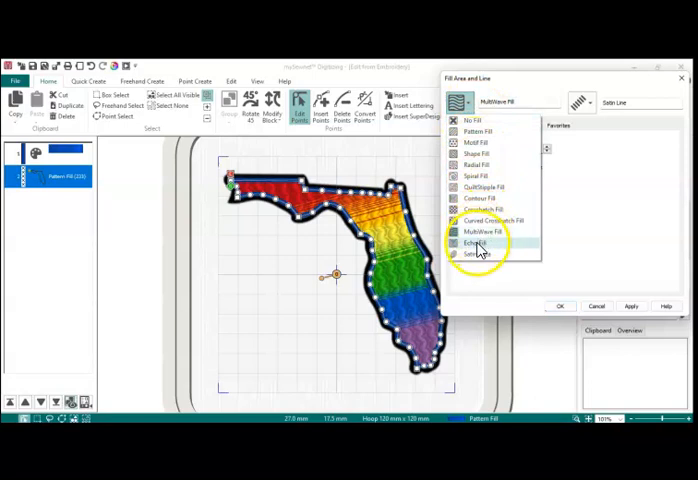
click(475, 243)
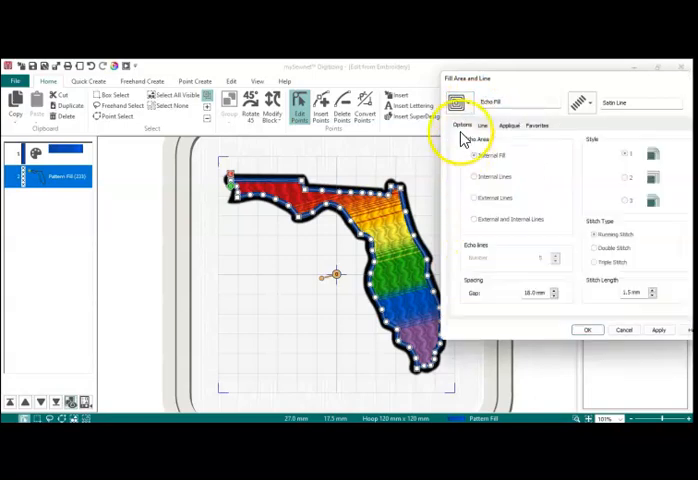
click(472, 103)
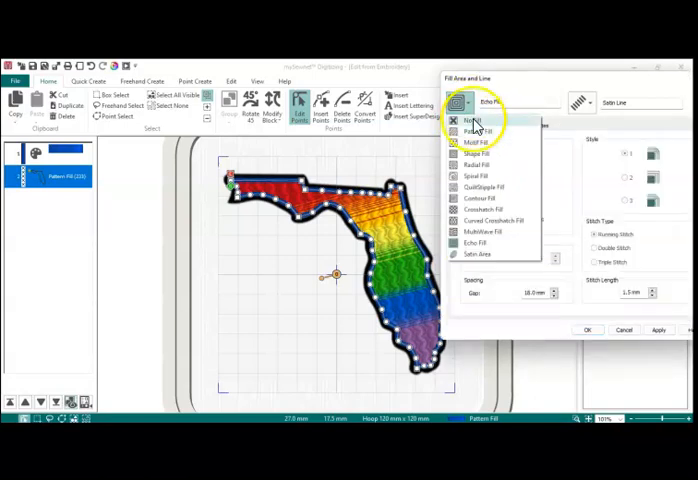
click(479, 231)
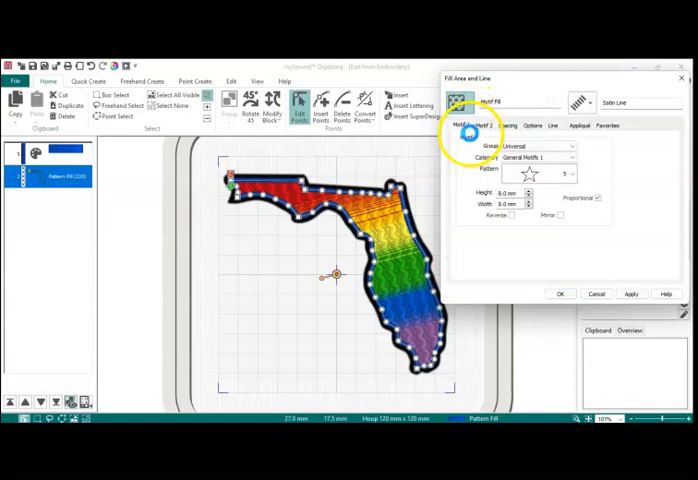
click(464, 101)
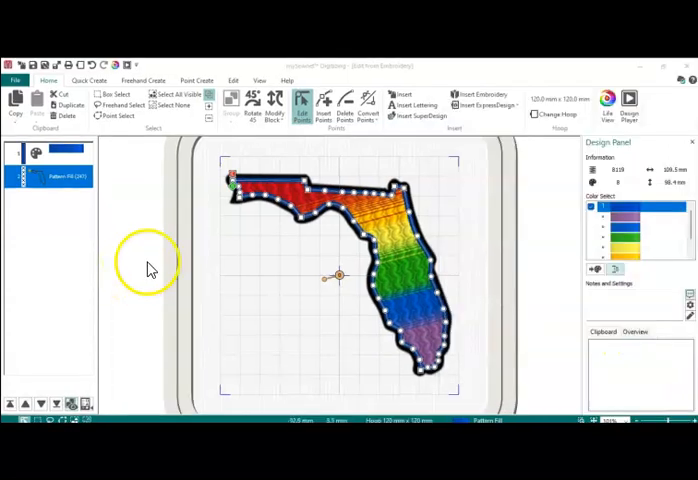
mouse_move(390, 255)
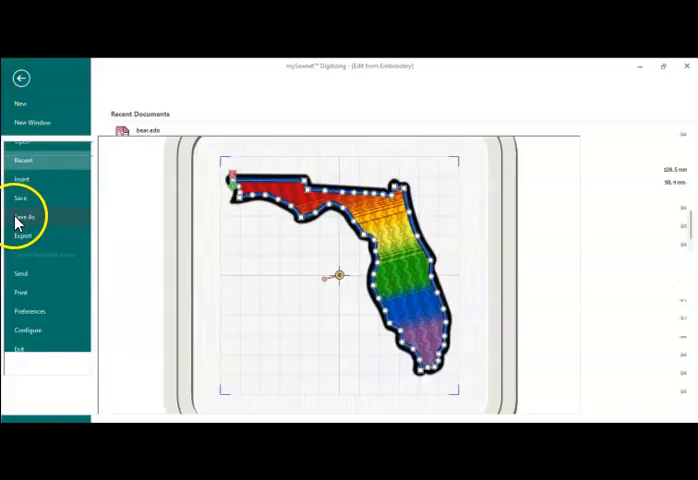
Create a 'Gradient' folder under mySewnet Cloud, open it and name the file 'gradient edit'.
click(26, 217)
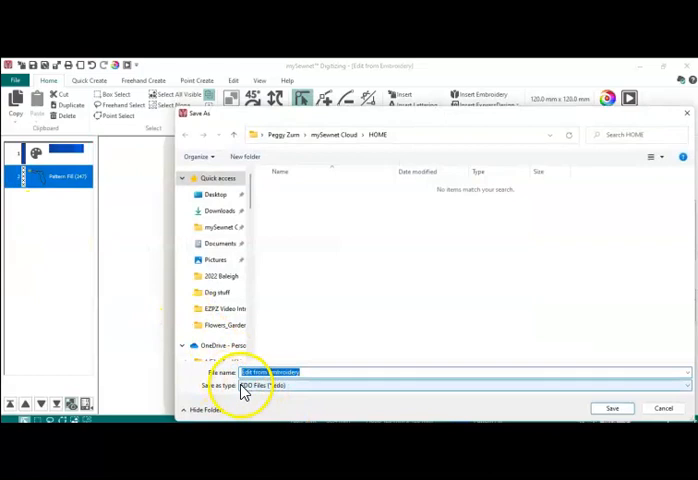
mouse_move(424, 220)
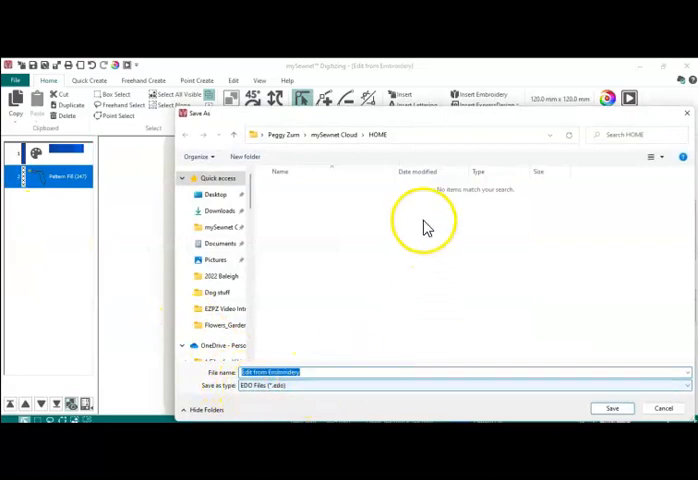
click(331, 133)
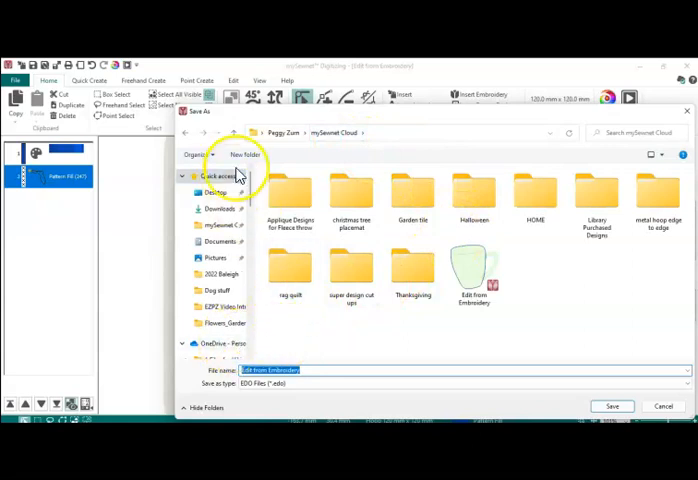
click(245, 154)
text(G)
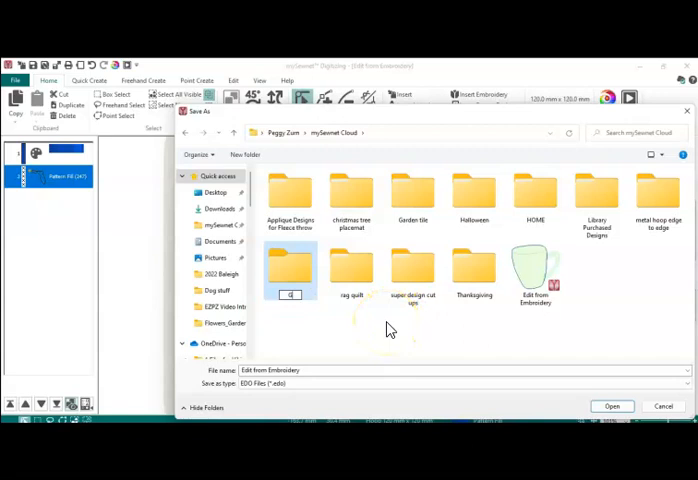
text(radient)
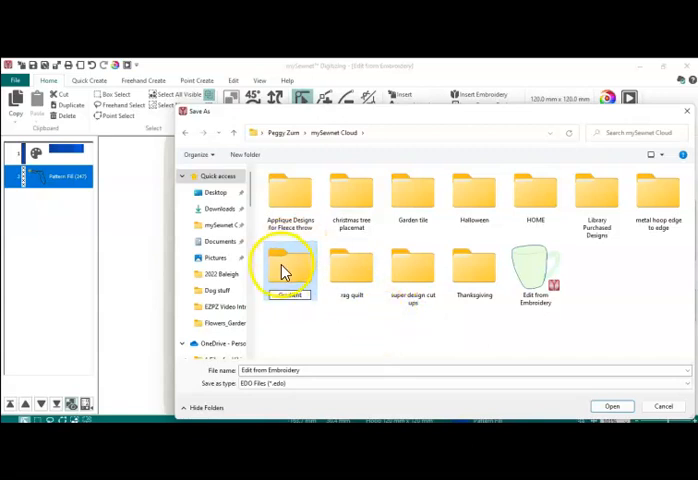
double_click(289, 265)
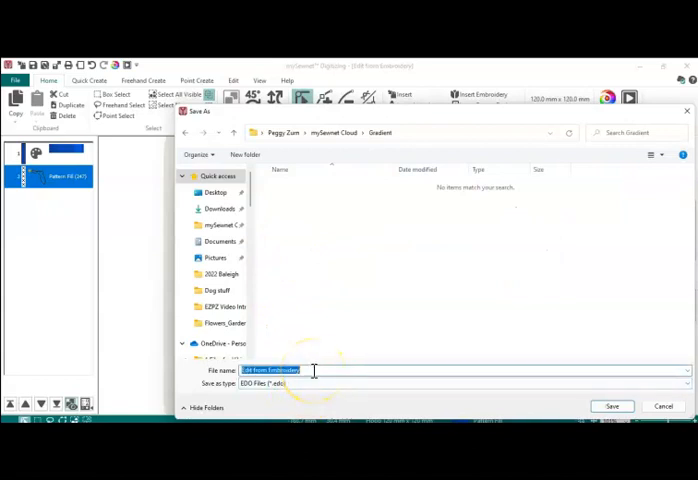
text(gradient edi)
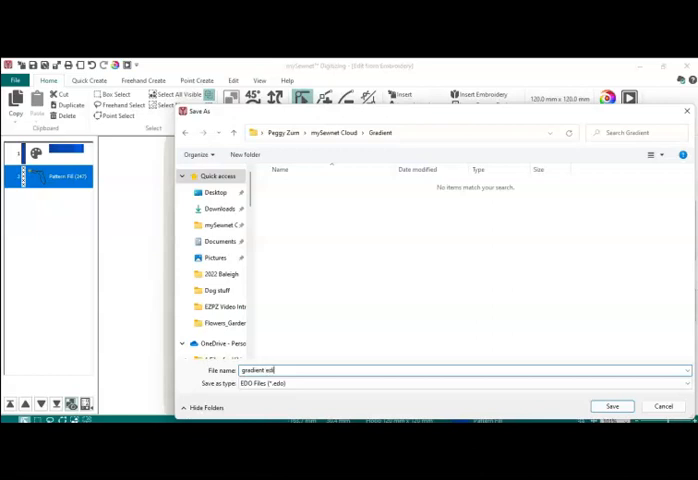
mouse_move(355, 383)
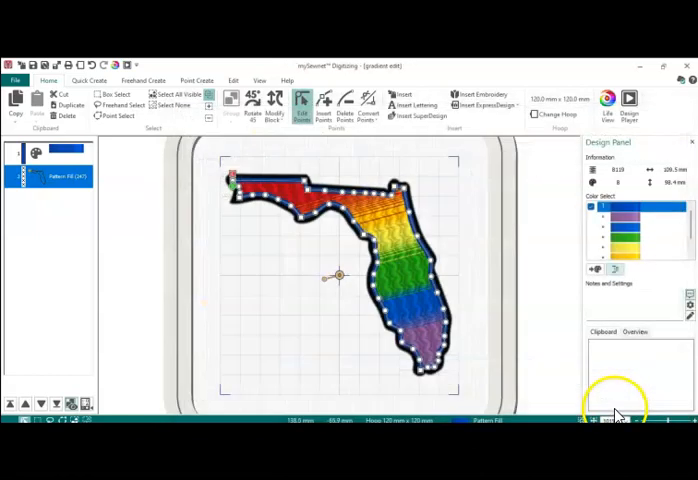
mouse_move(118, 222)
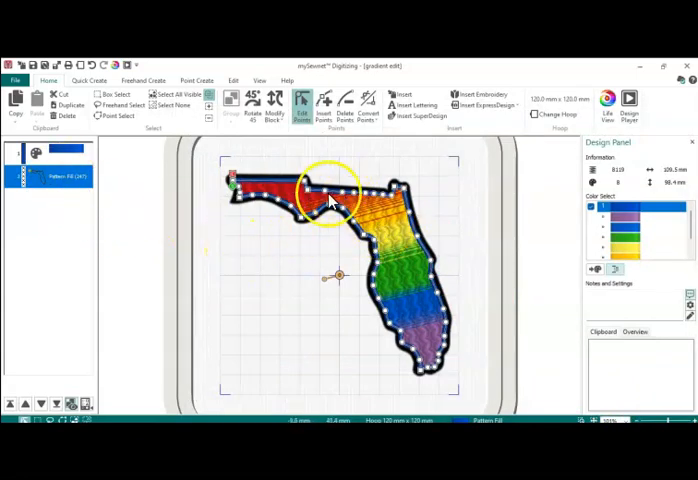
mouse_move(258, 385)
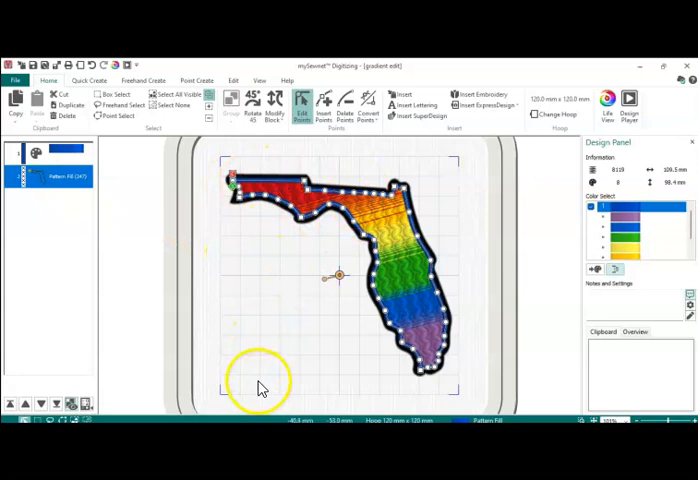
mouse_move(291, 318)
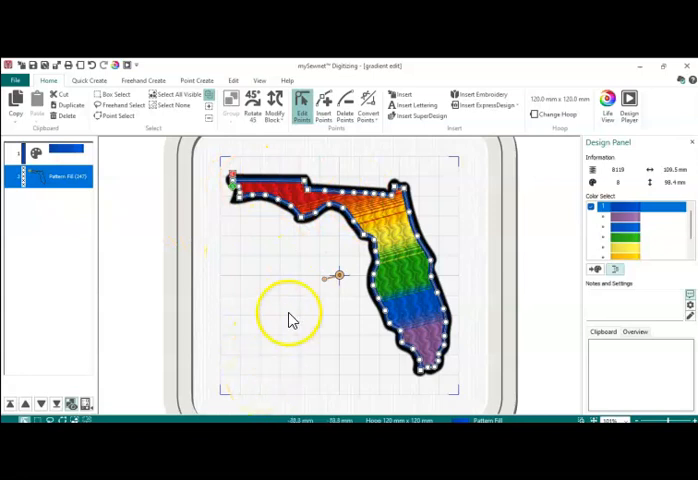
mouse_move(303, 240)
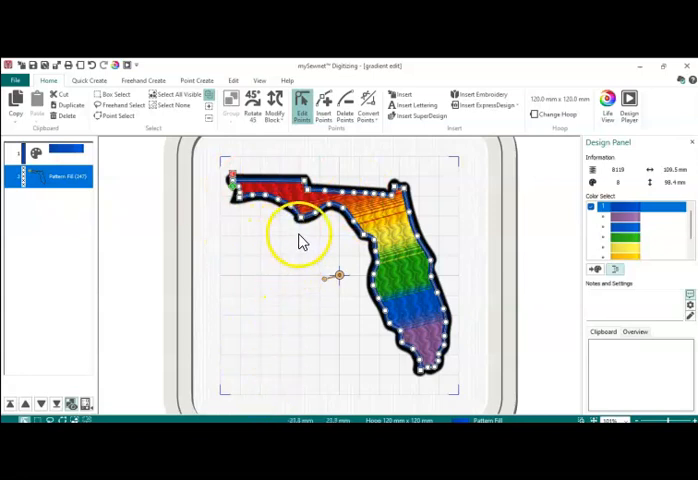
mouse_move(305, 225)
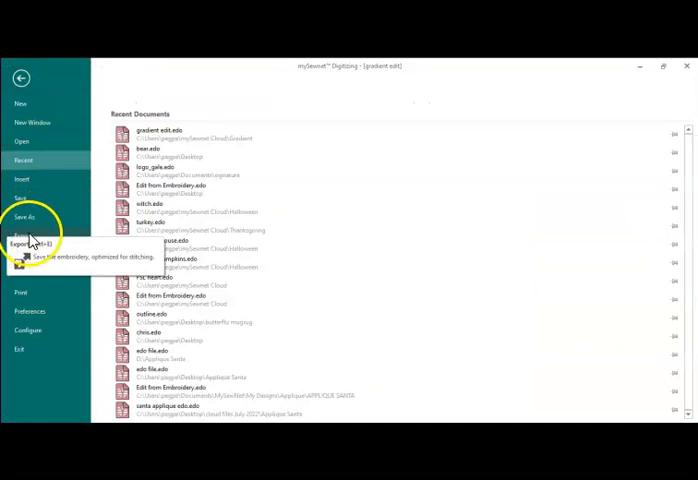
Export the design with default settings as gradientExported into mySewnet Cloud's Gradient folder.
click(22, 243)
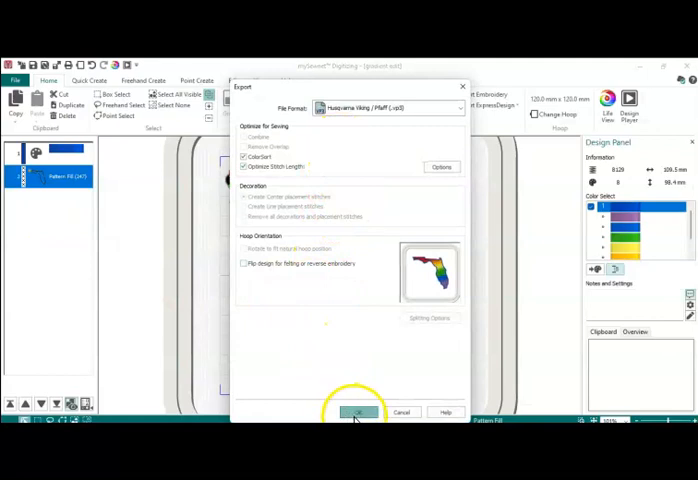
click(358, 412)
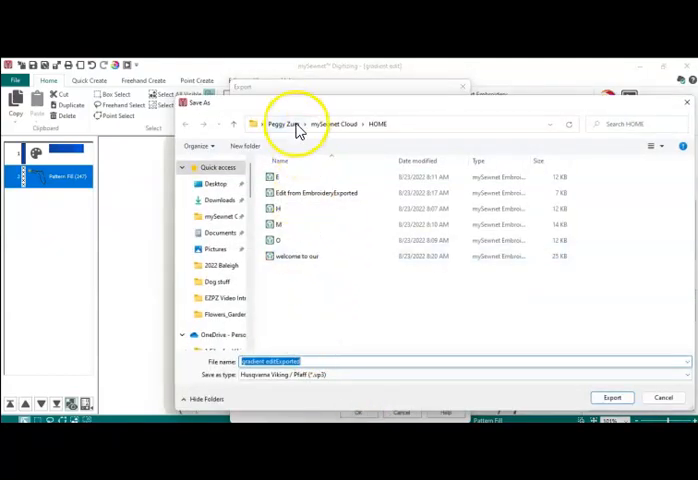
click(328, 123)
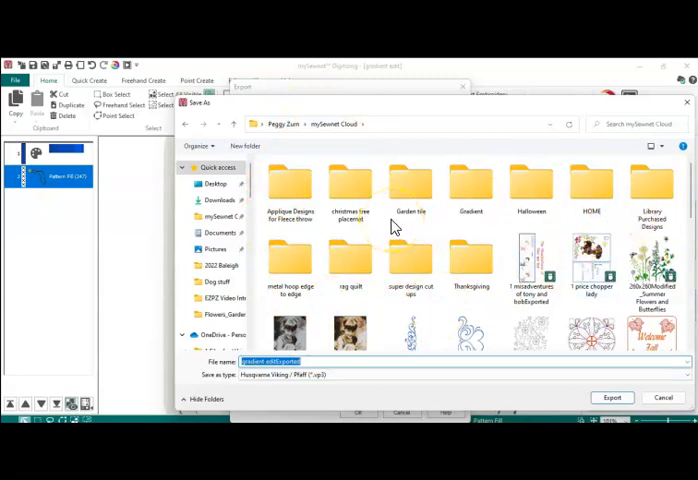
double_click(471, 185)
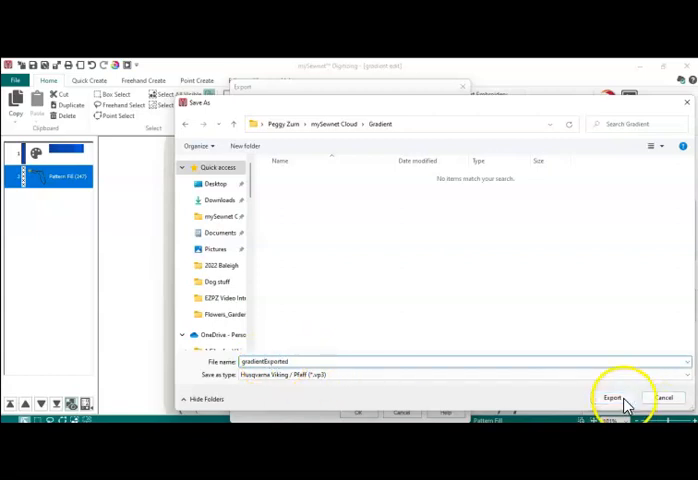
click(610, 397)
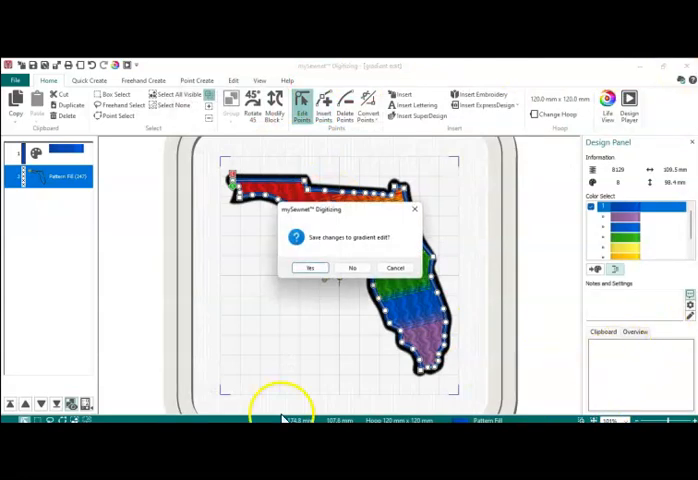
Answer Yes to saving changes to gradient edit.
click(310, 267)
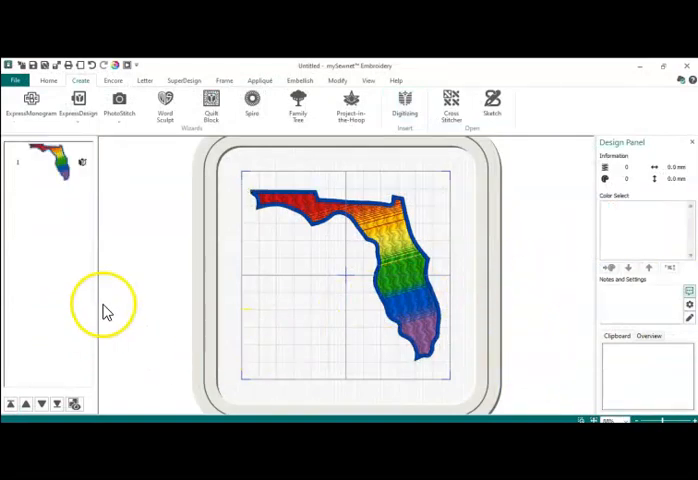
mouse_move(148, 328)
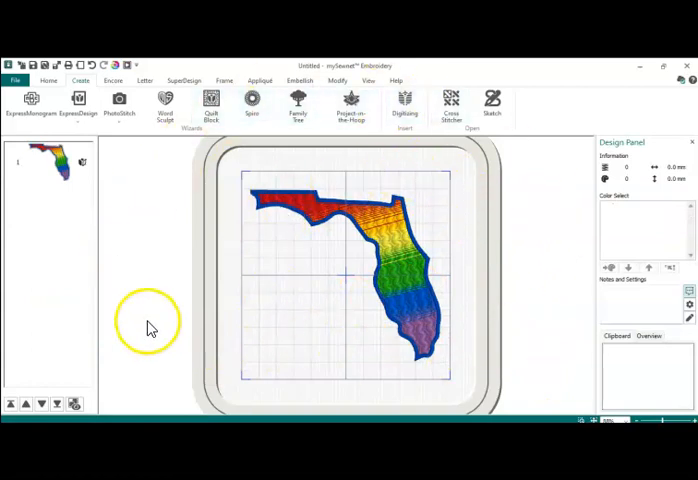
mouse_move(452, 305)
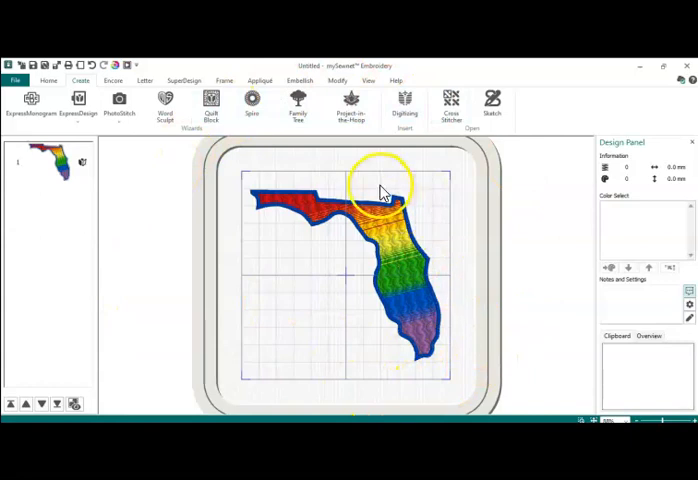
mouse_move(245, 240)
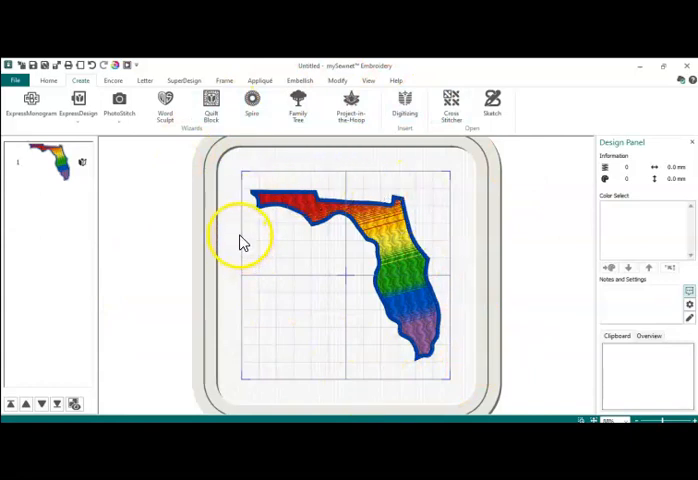
mouse_move(283, 300)
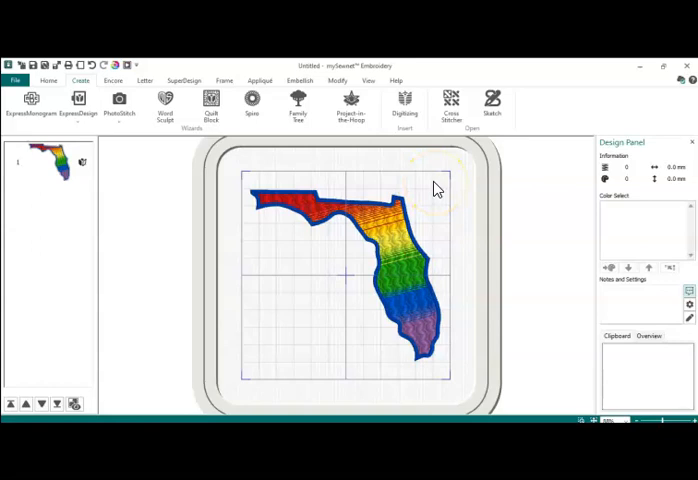
mouse_move(474, 237)
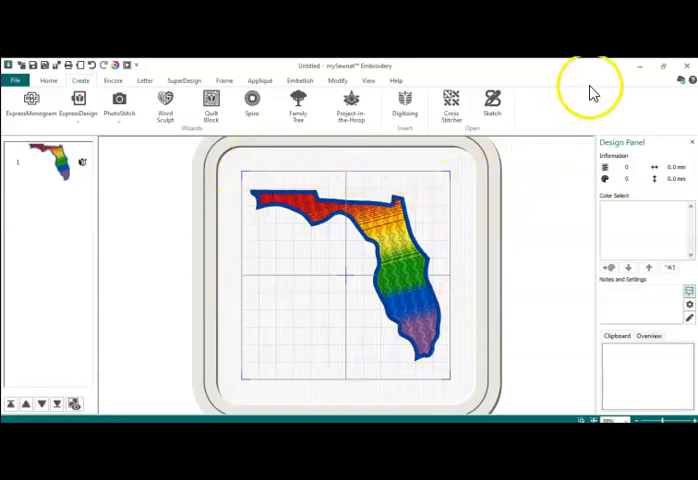
mouse_move(547, 182)
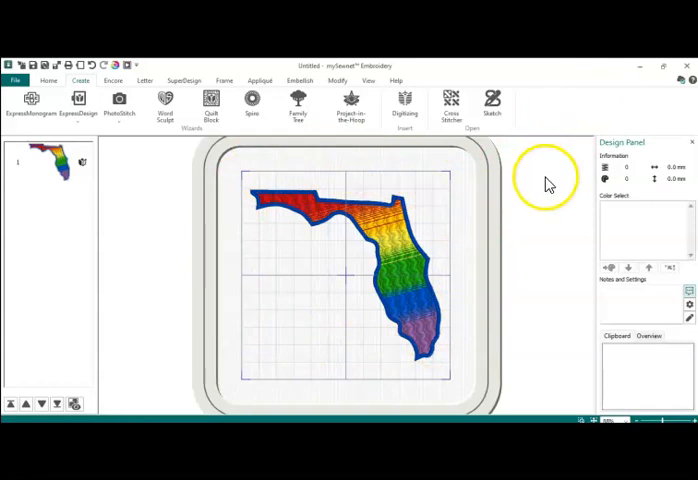
mouse_move(550, 192)
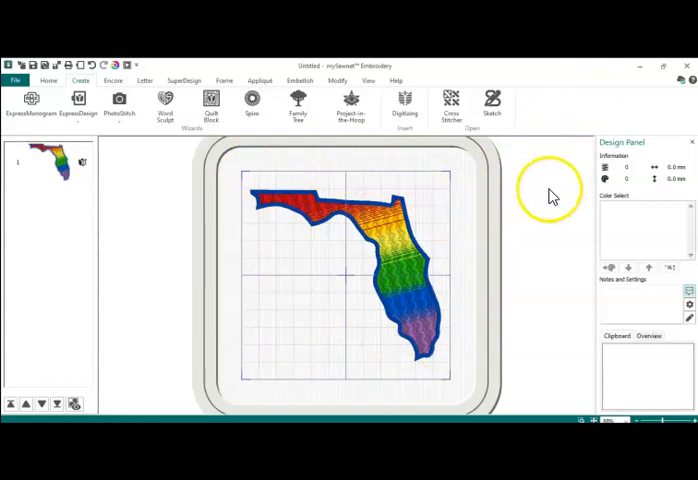
mouse_move(550, 197)
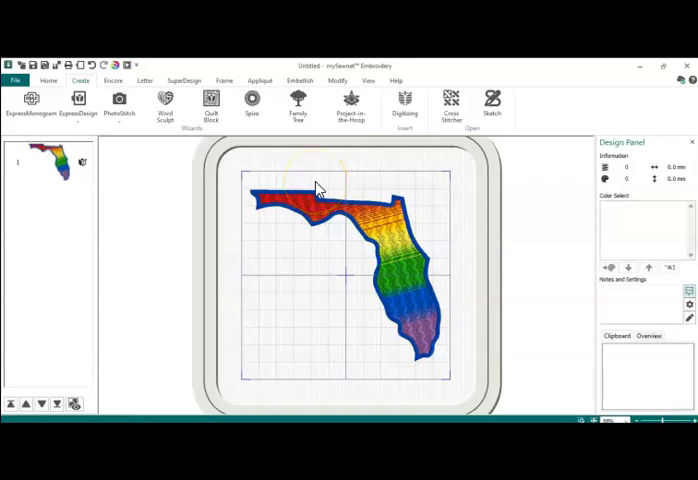
mouse_move(318, 188)
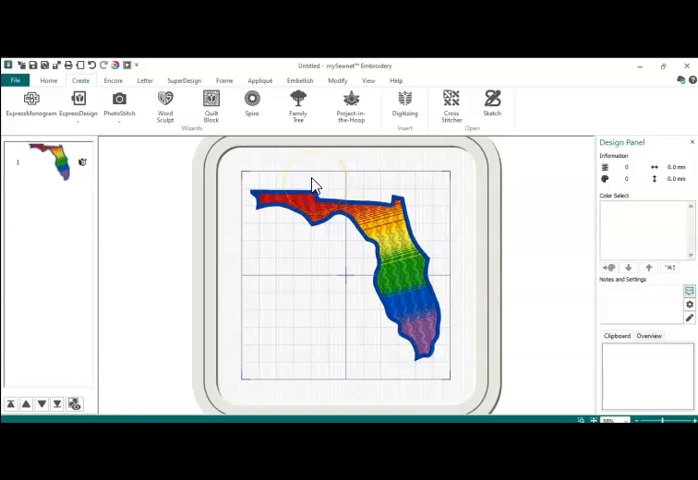